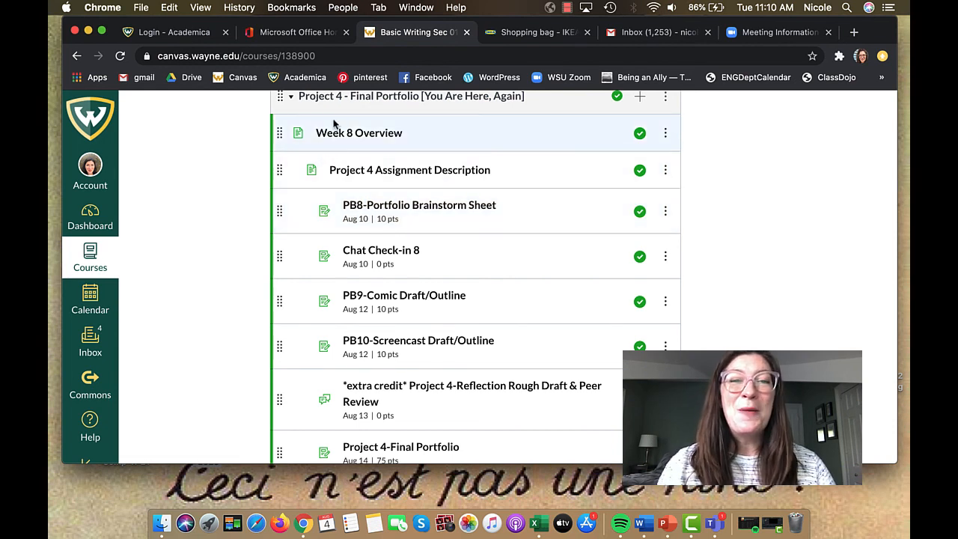
mouse_move(554, 108)
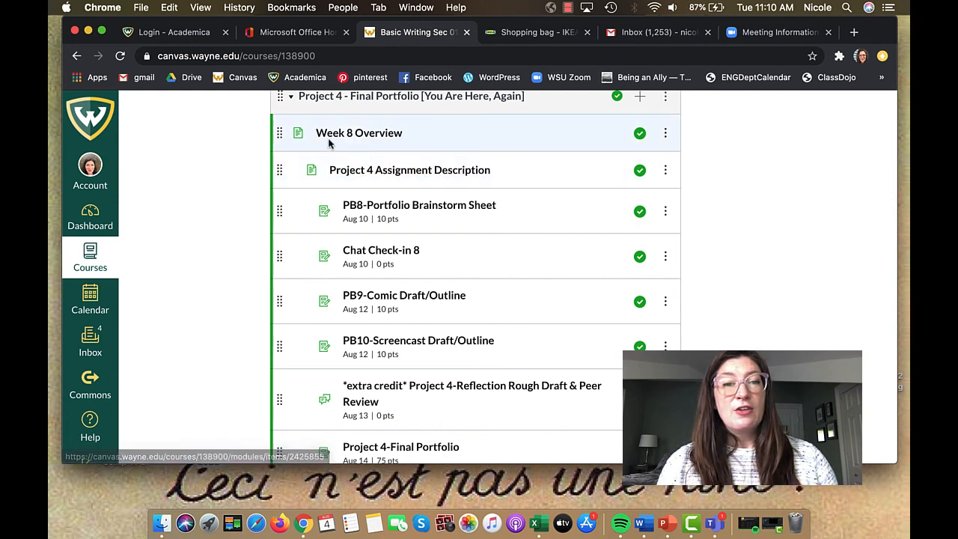
mouse_move(446, 127)
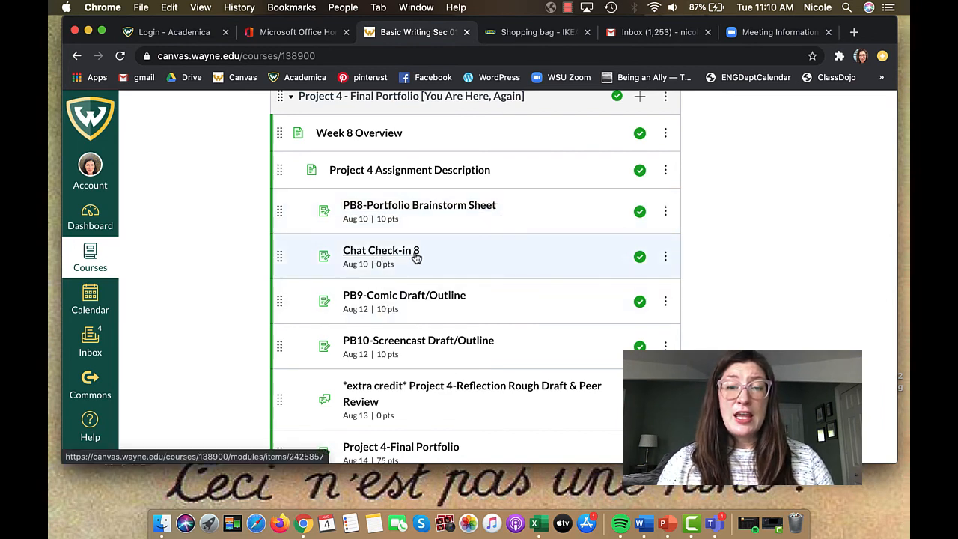
mouse_move(404, 295)
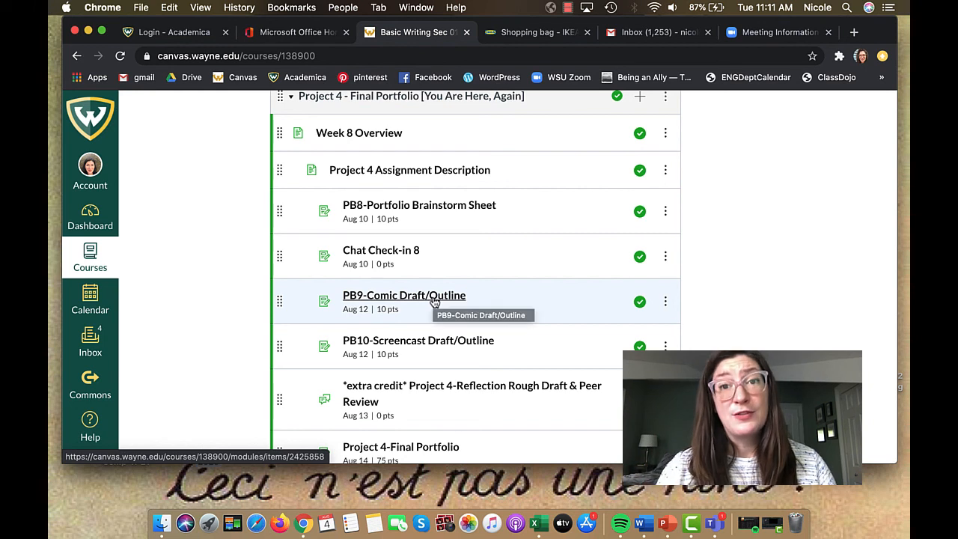
mouse_move(404, 306)
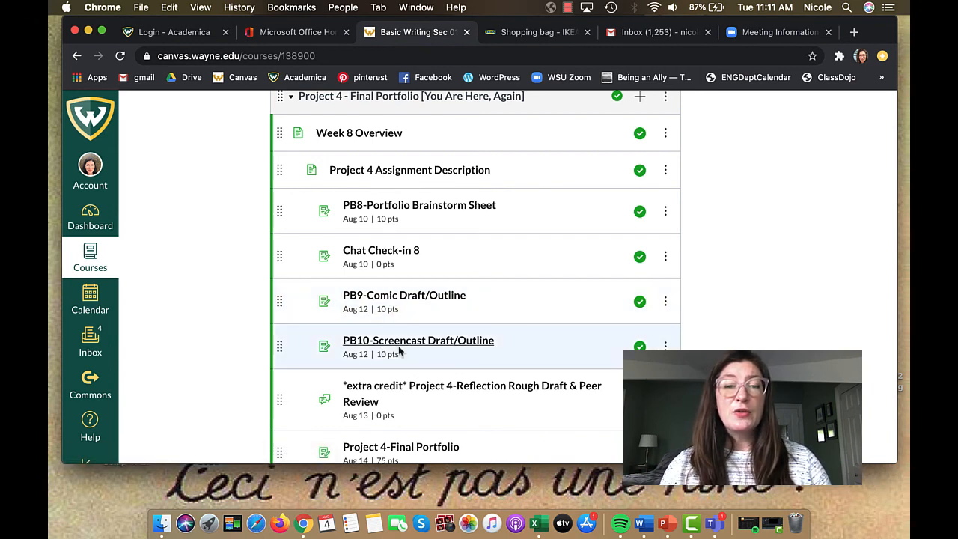
mouse_move(418, 340)
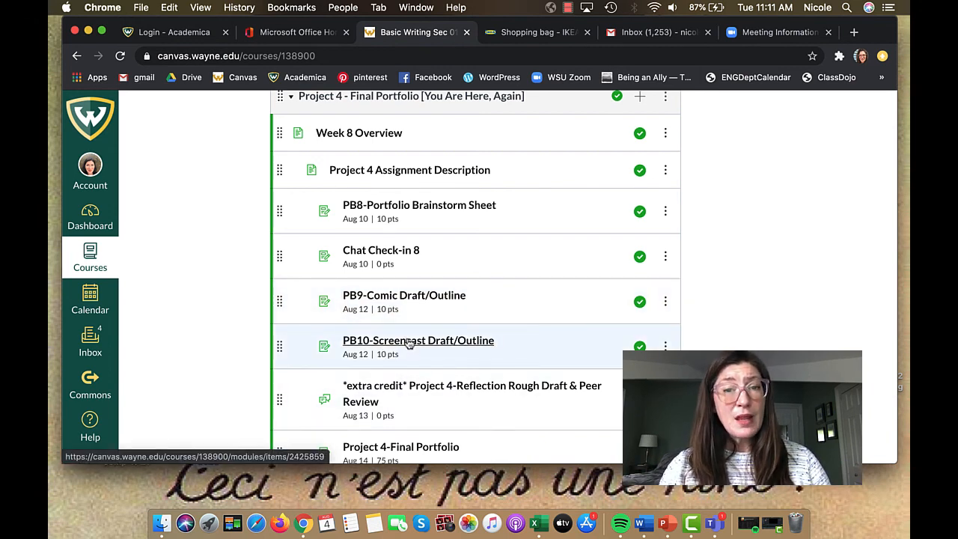
mouse_move(418, 340)
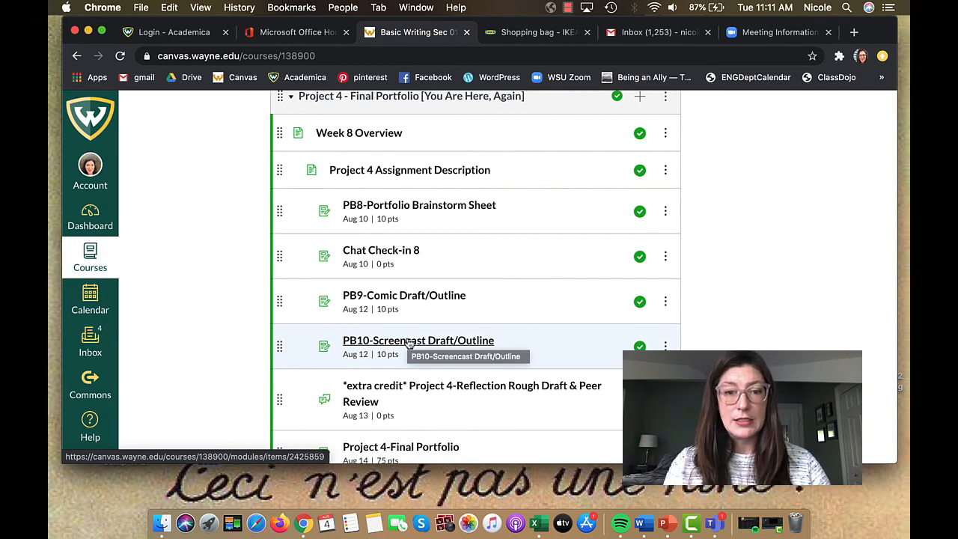
mouse_move(494, 398)
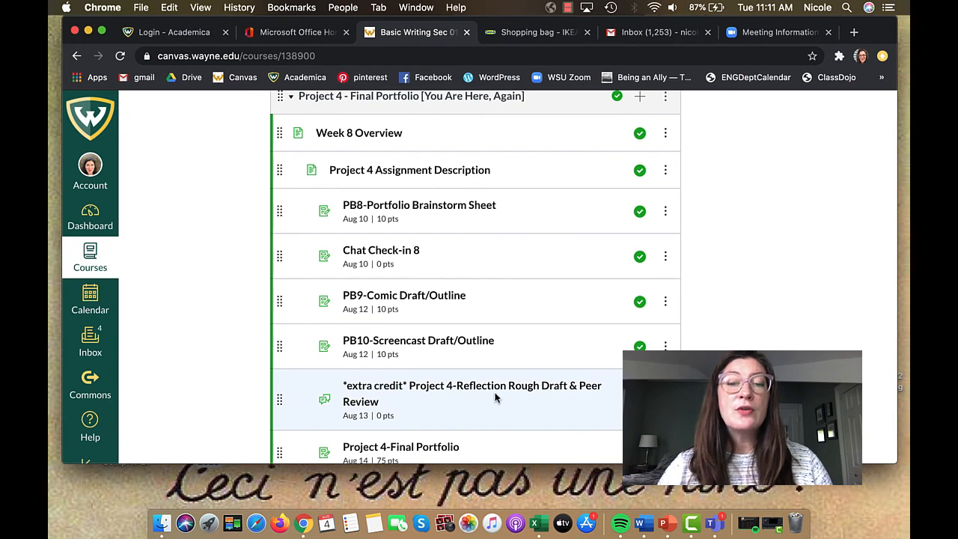
mouse_move(472, 393)
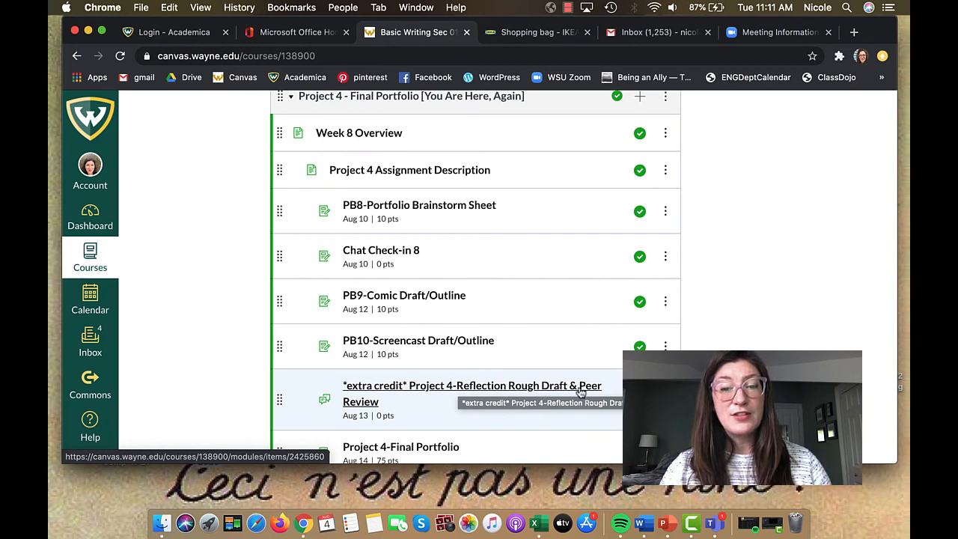
mouse_move(404, 404)
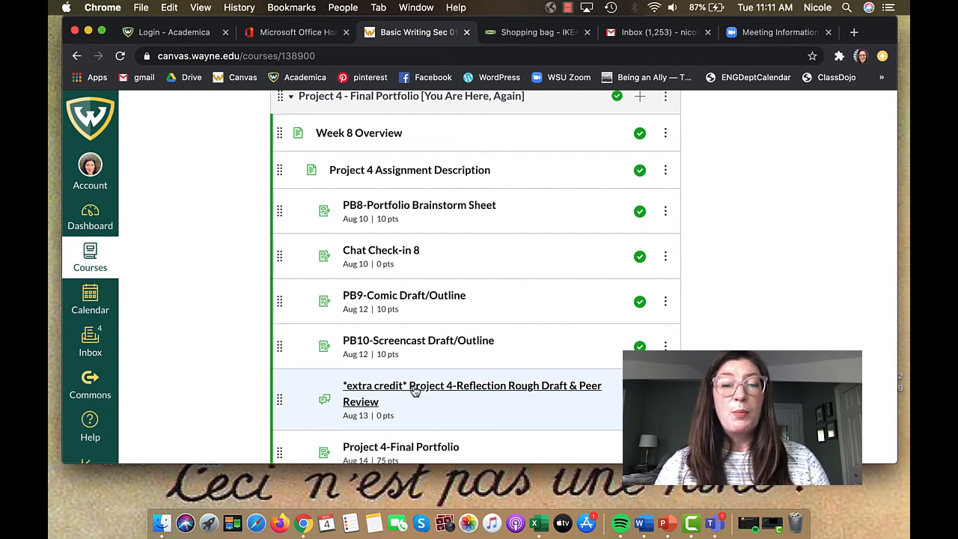
mouse_move(437, 393)
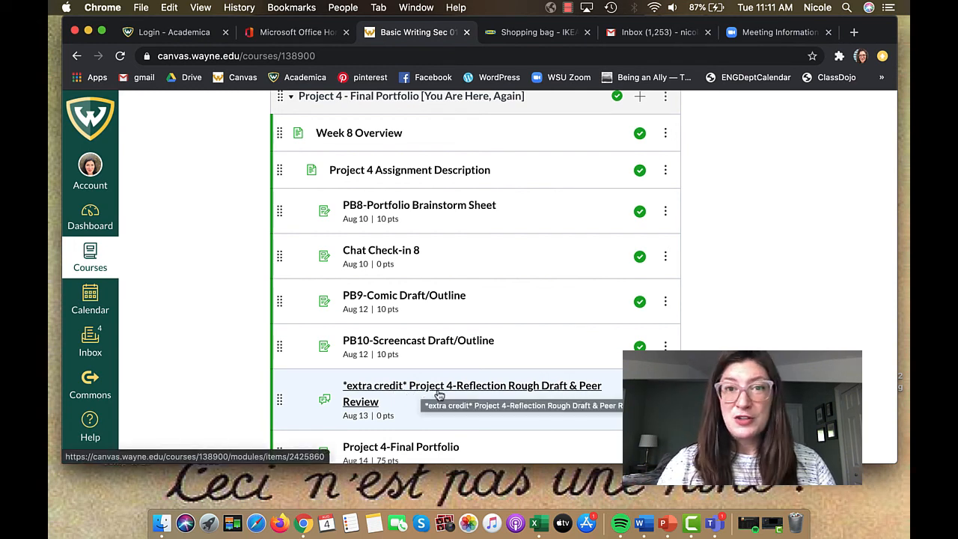
mouse_move(443, 373)
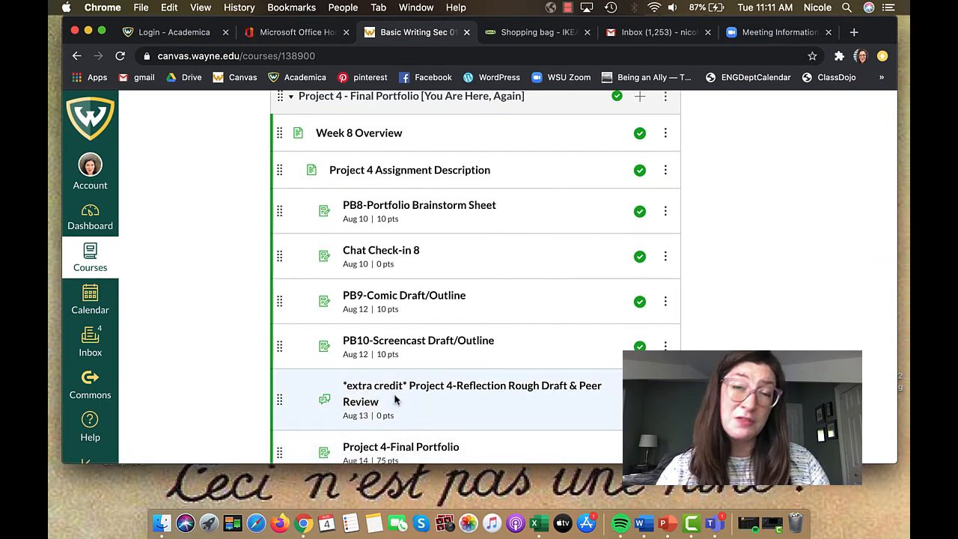
Open the Project 4 Assignment Description link from the Week 8 module list
scroll("down", 3)
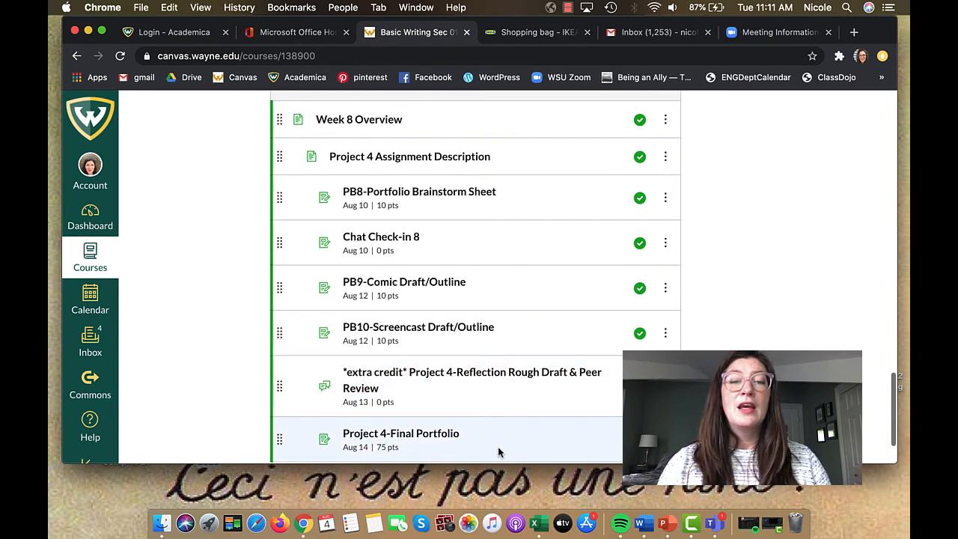
mouse_move(386, 446)
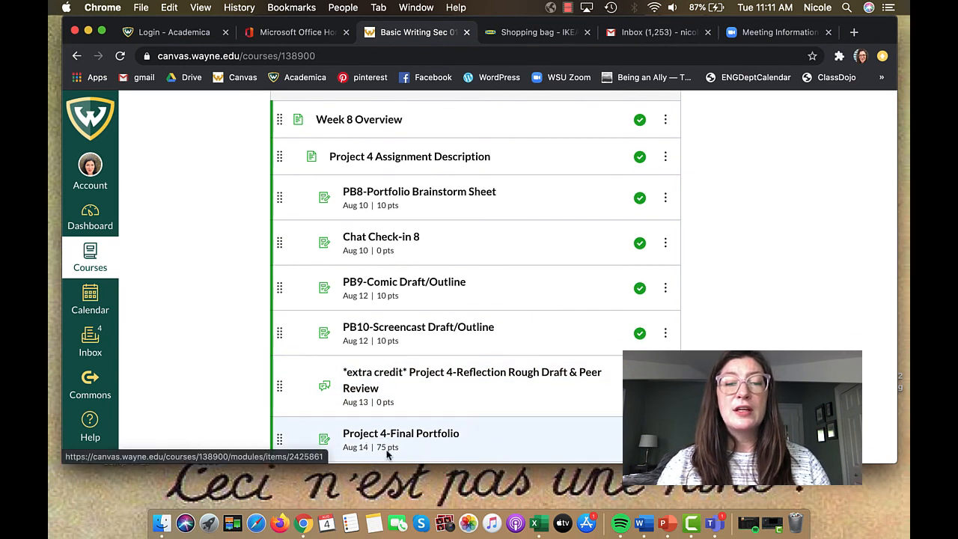
mouse_move(410, 156)
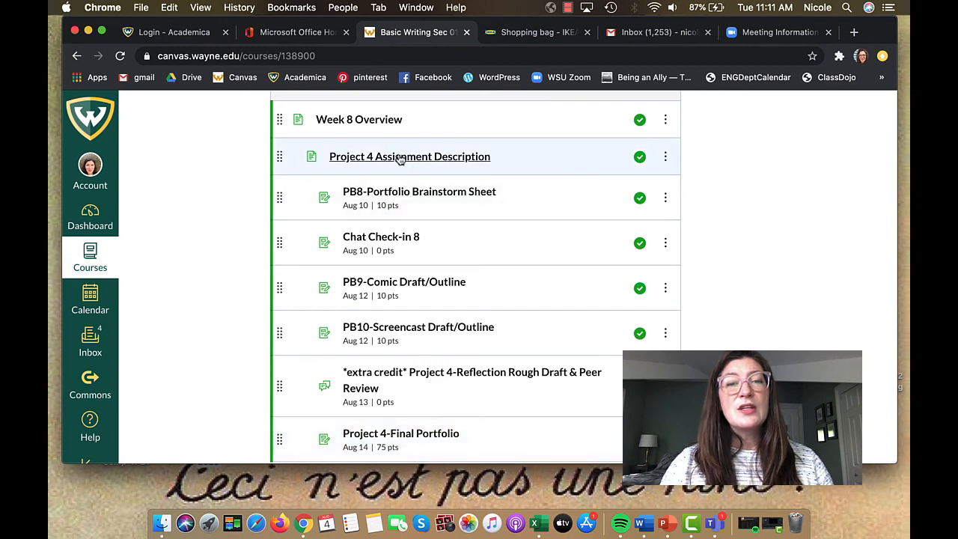
left_click(409, 157)
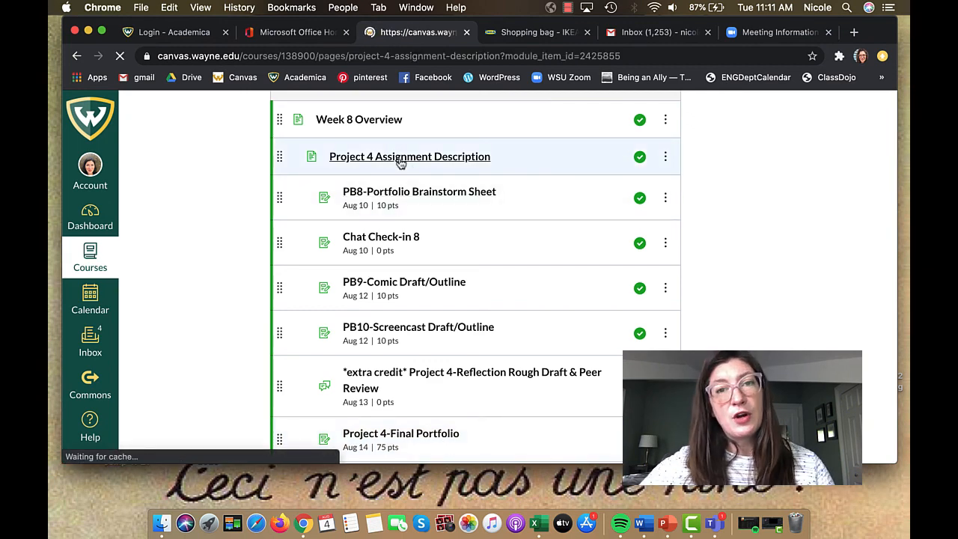
Scroll to the August 9th due date and highlight the 1 essay (2-3 pages) deliverable
left_click(410, 156)
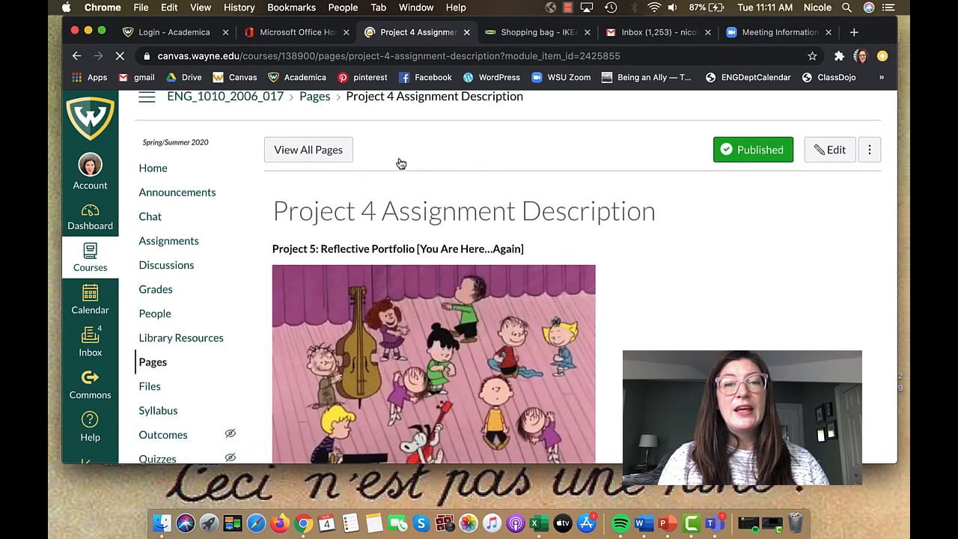
scroll("down", 3)
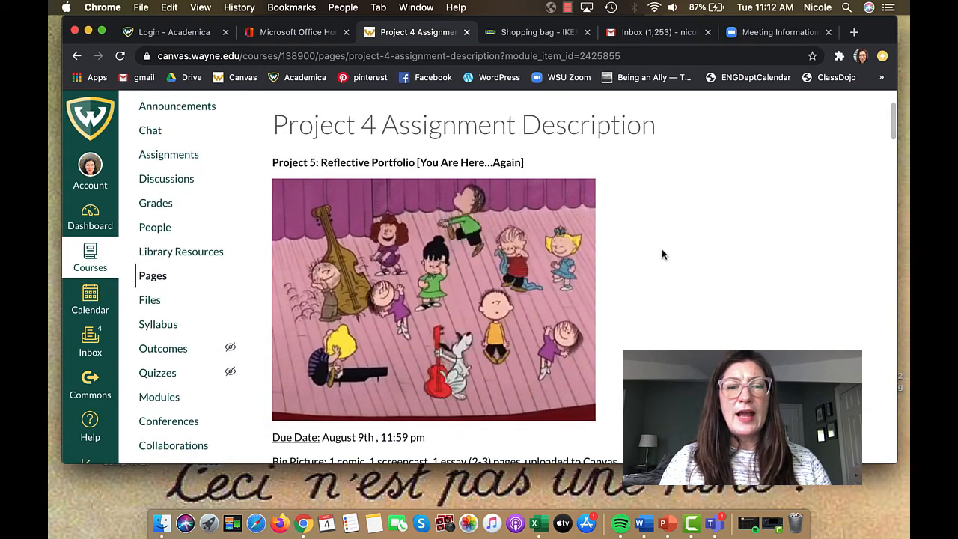
scroll("down", 3)
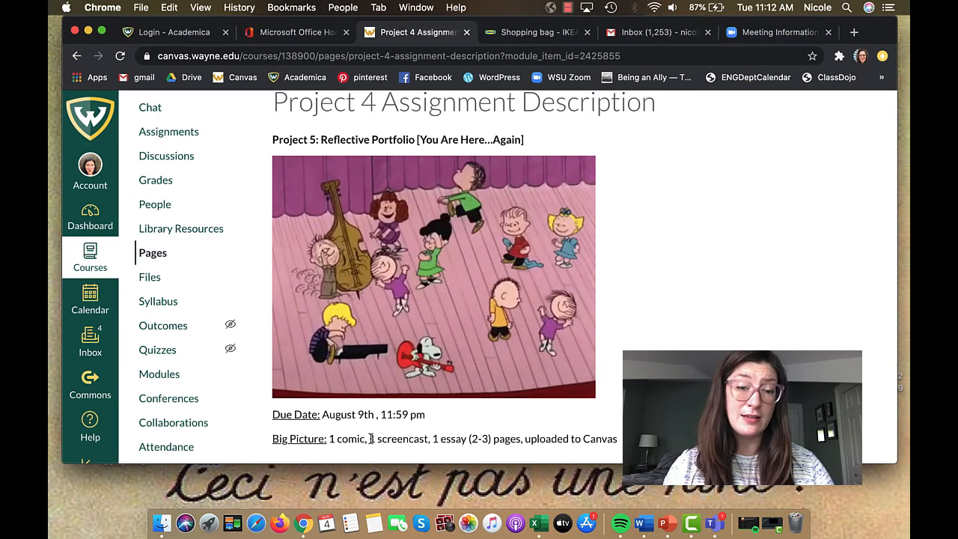
double_click(400, 439)
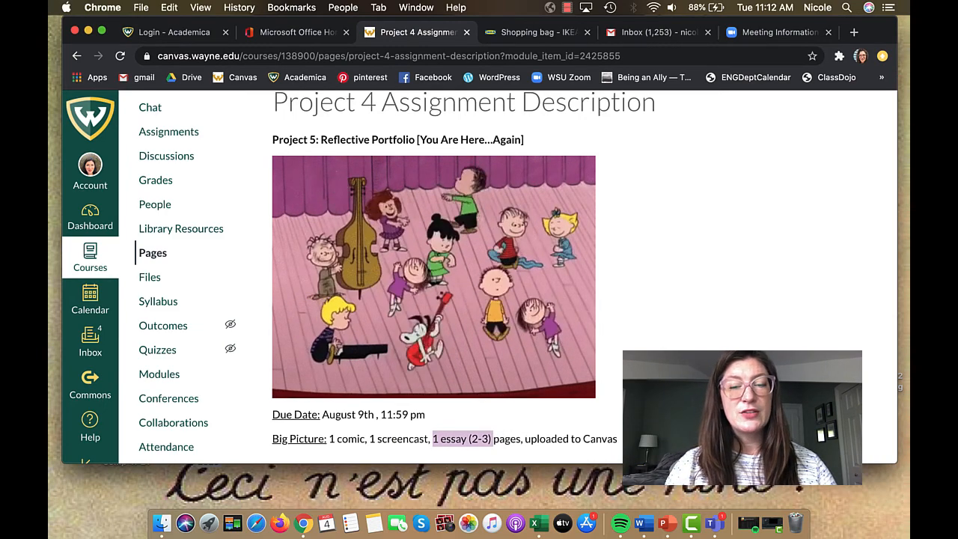
Read through the Introduction/Rationale, highlighting the 'write only about objectives used' sentence
scroll("down", 3)
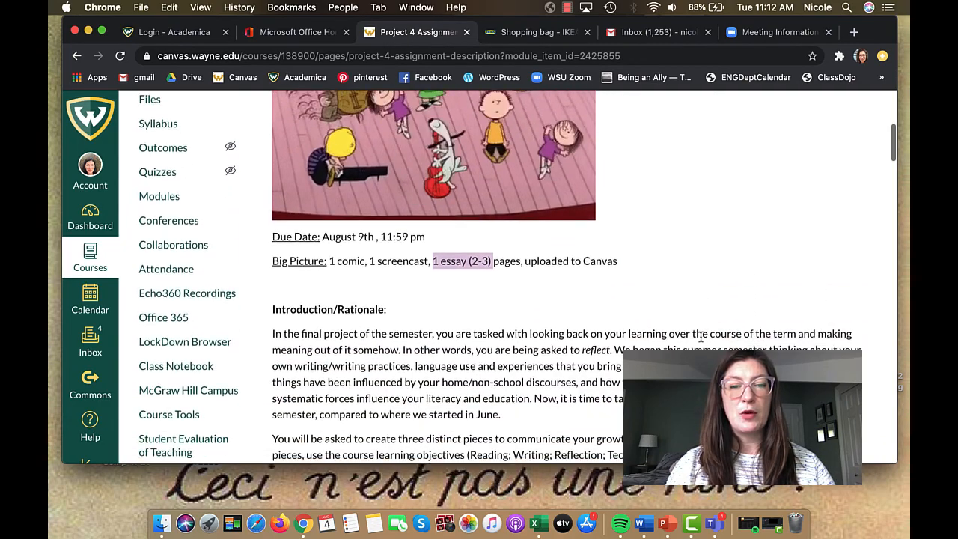
scroll("down", 3)
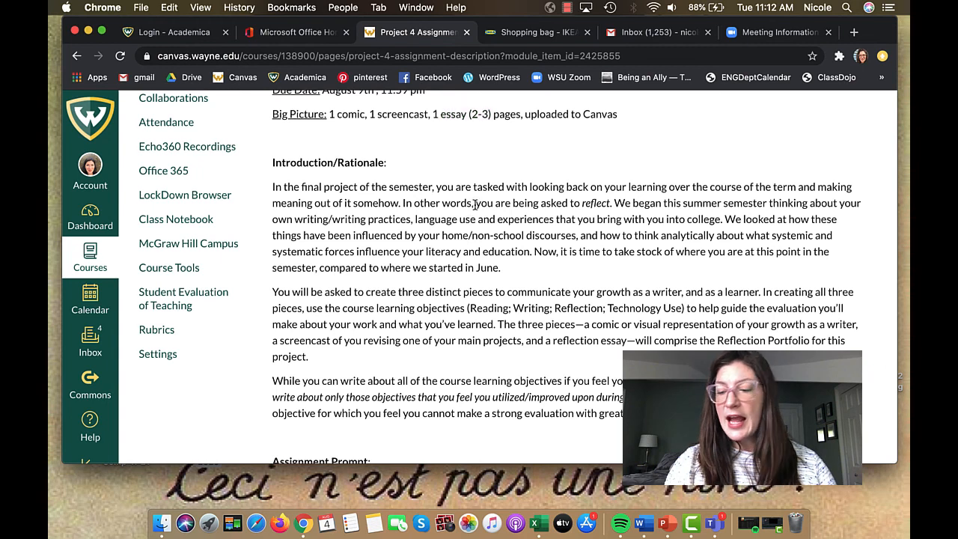
left_click_drag(473, 203, 609, 203)
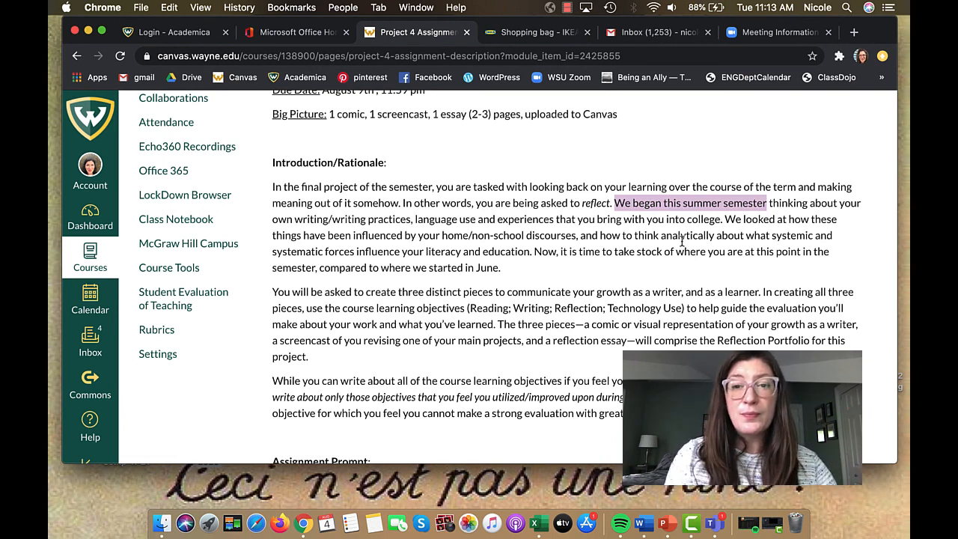
mouse_move(462, 247)
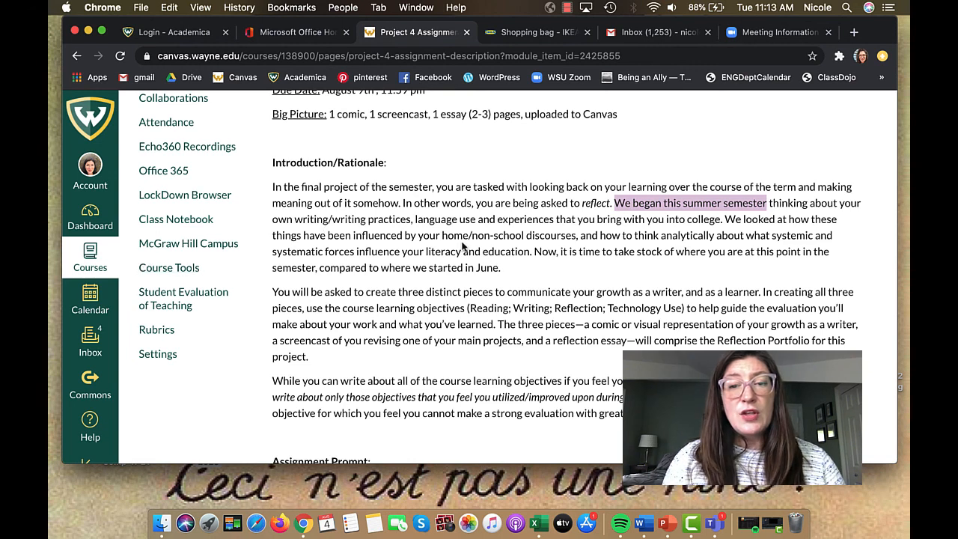
left_click_drag(637, 203, 749, 251)
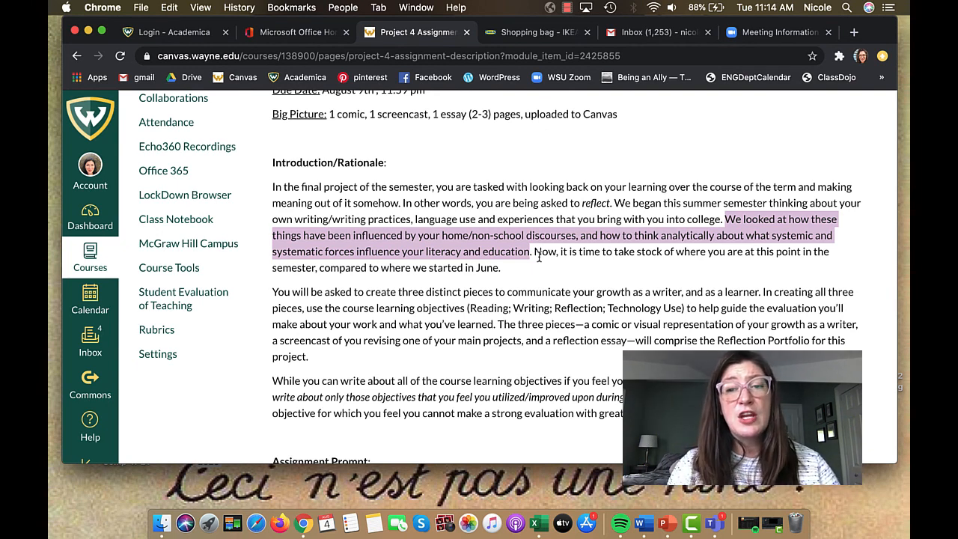
left_click(538, 260)
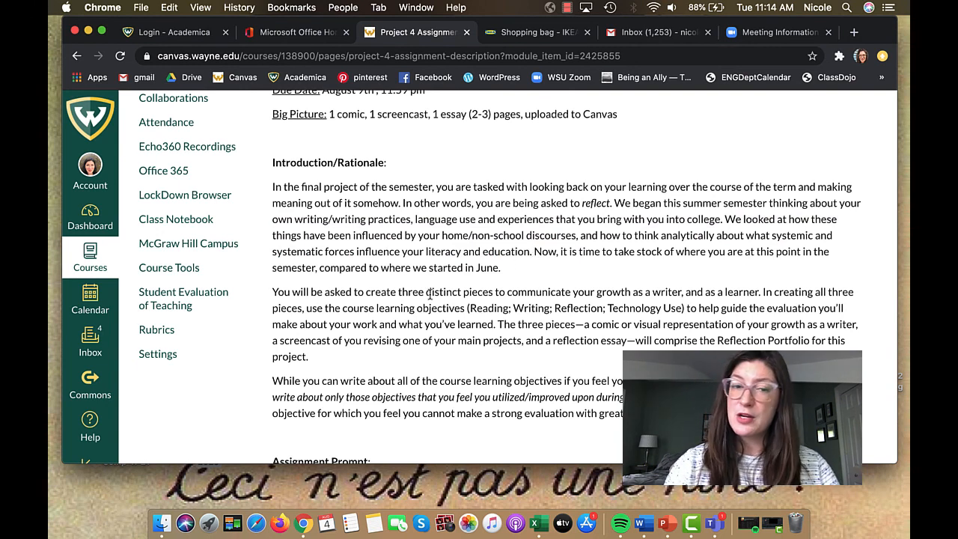
mouse_move(433, 363)
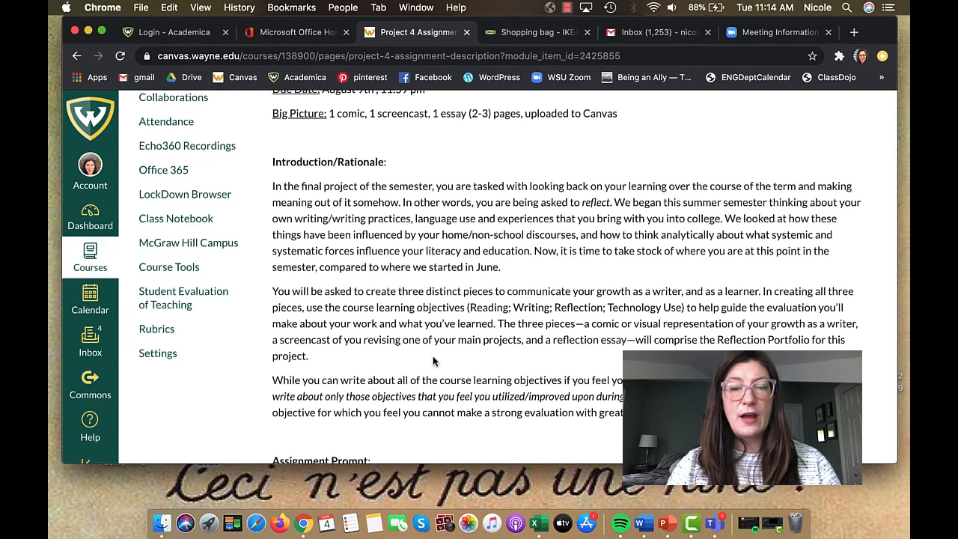
scroll("down", 3)
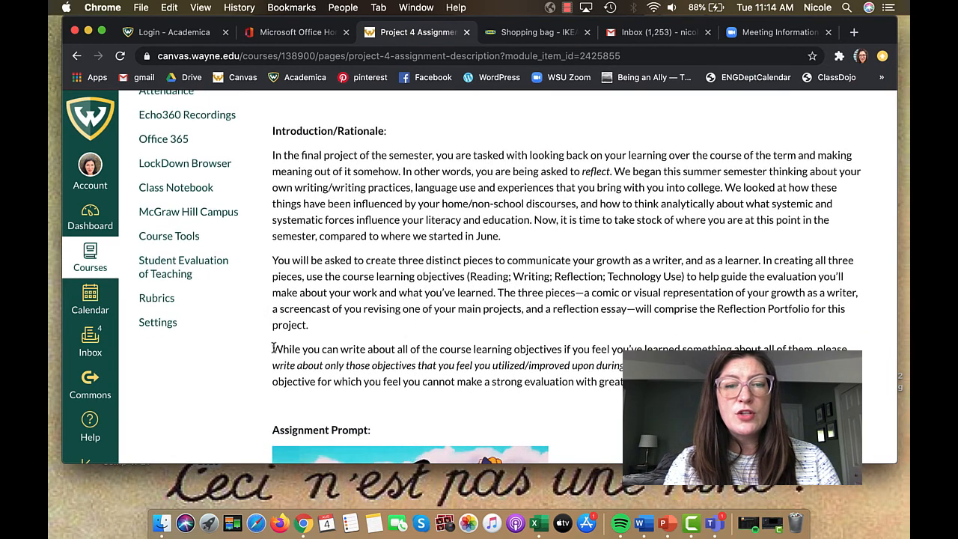
left_click_drag(272, 349, 559, 349)
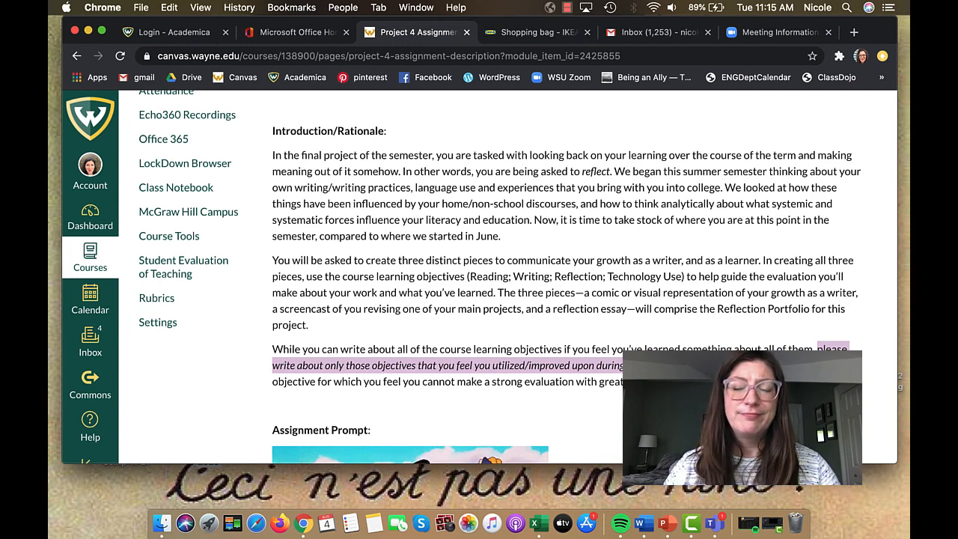
Scroll to Comic/Visual and highlight the phrase 'visual summary of your growth'
scroll("down", 3)
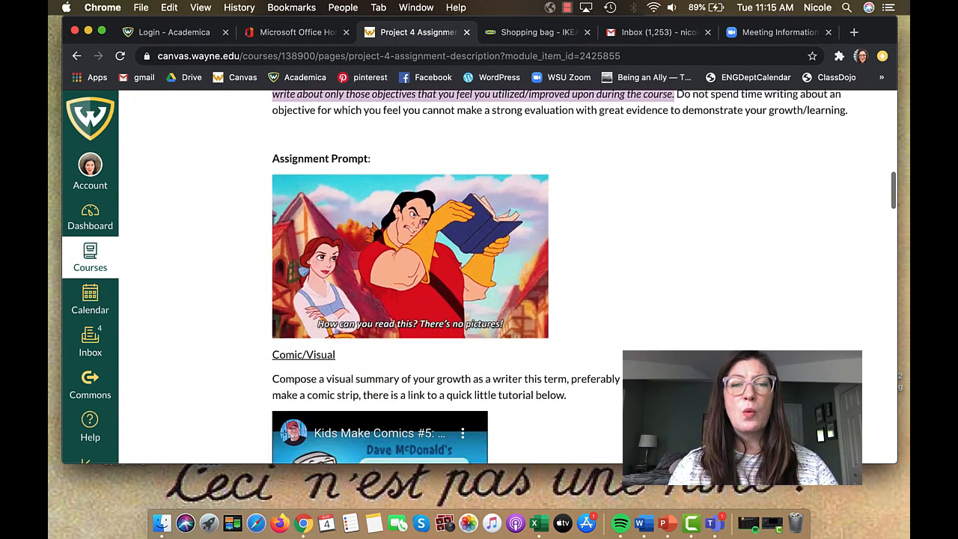
scroll("down", 3)
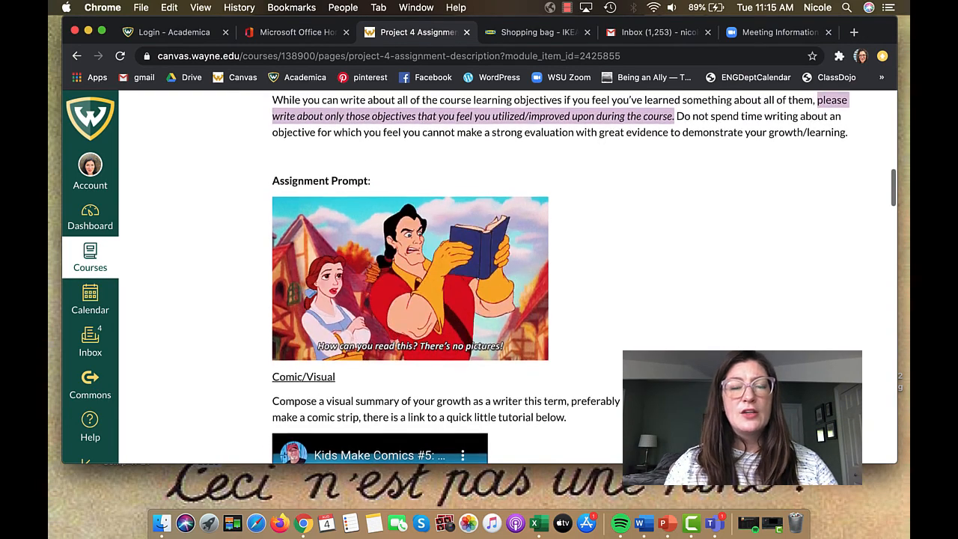
scroll("down", 3)
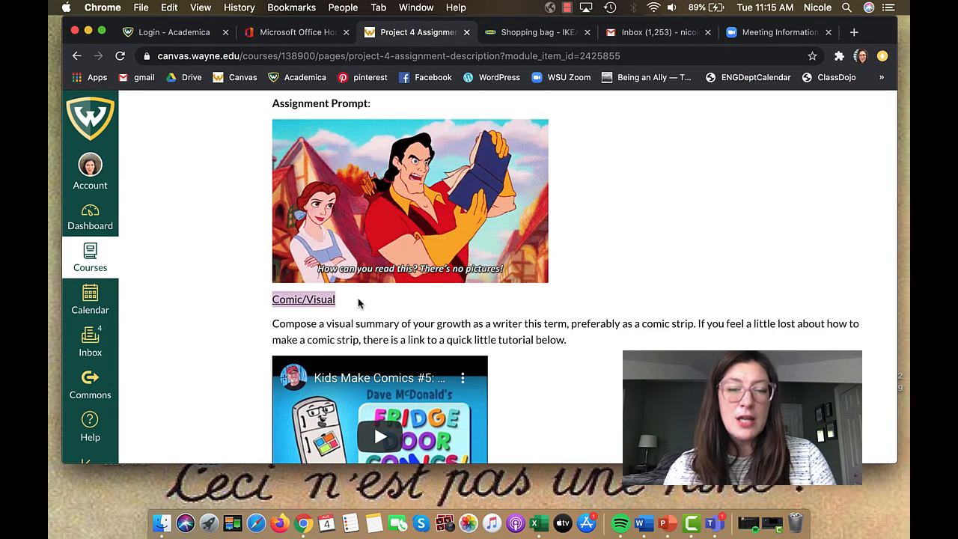
left_click_drag(327, 323, 464, 323)
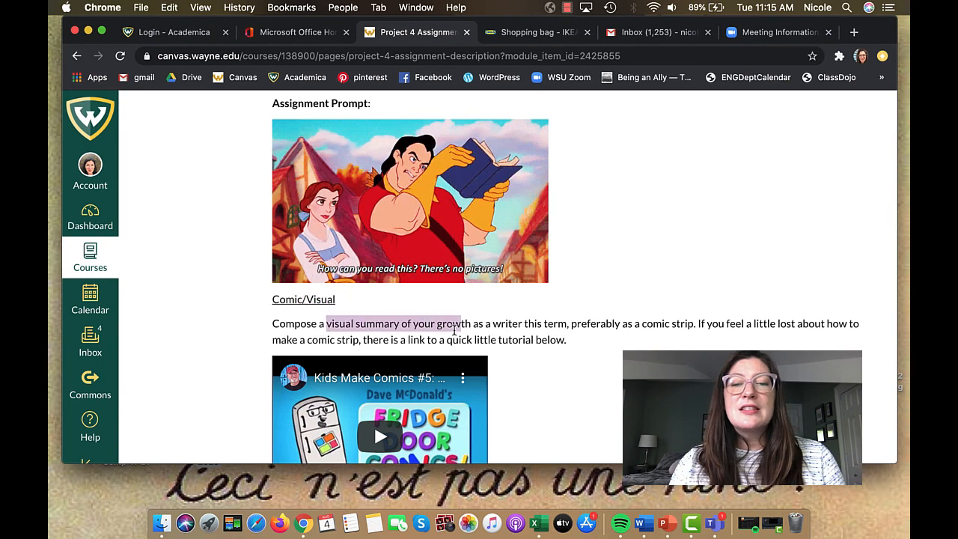
left_click_drag(463, 323, 523, 324)
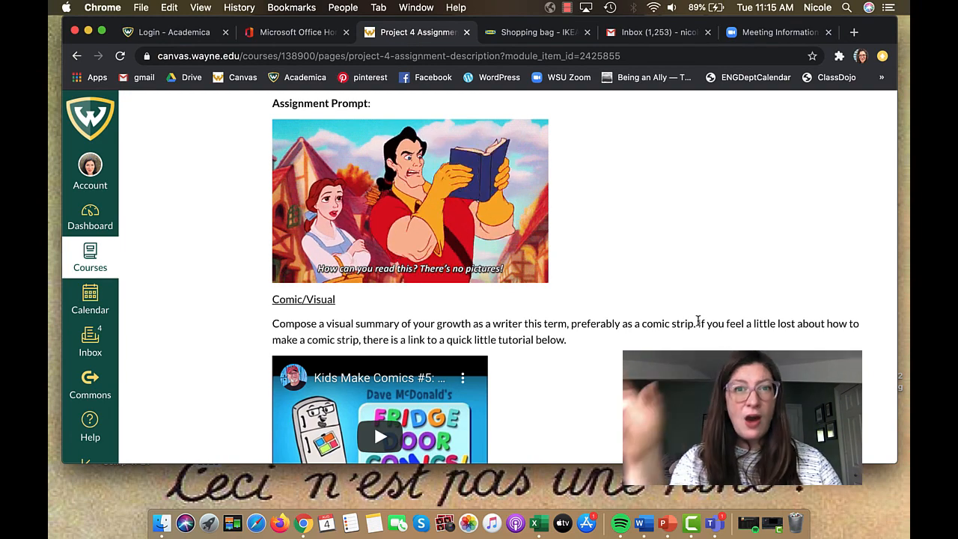
scroll("down", 3)
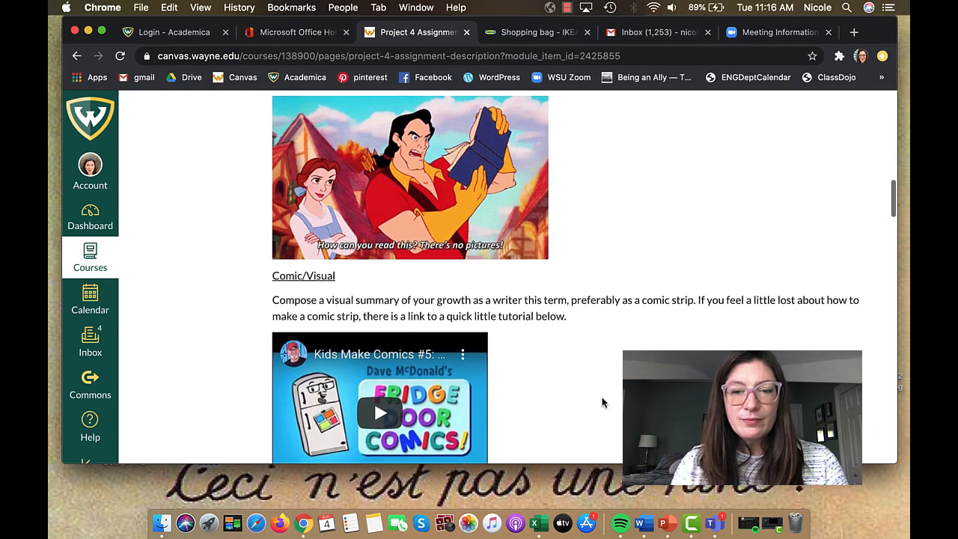
Highlight 'hand-draw your comic' and the demonstration sentence, then reach Revision Screencast
scroll("down", 3)
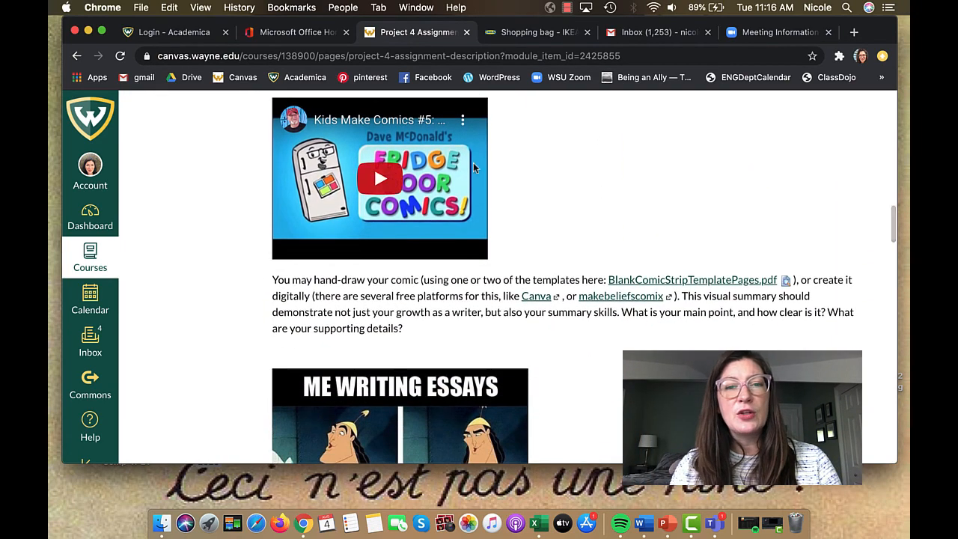
mouse_move(524, 201)
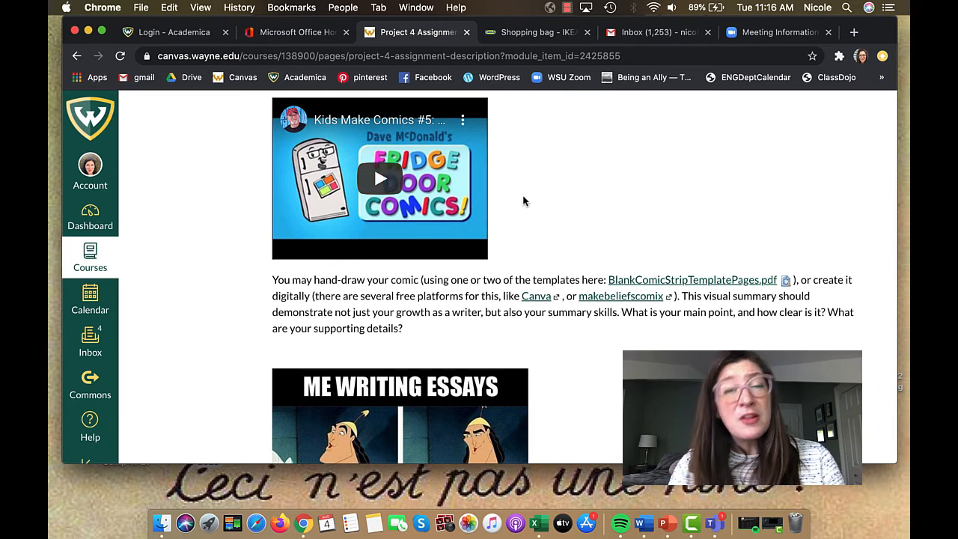
mouse_move(314, 275)
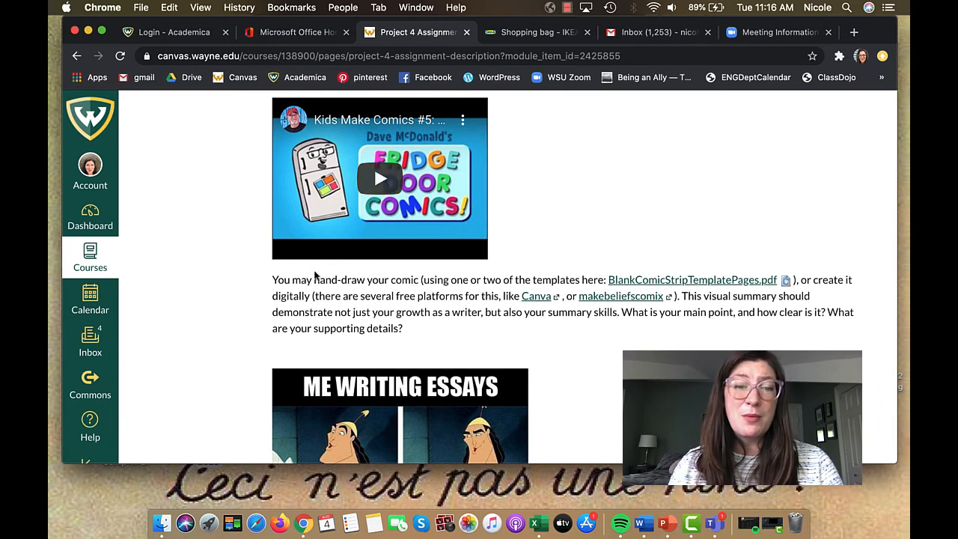
left_click_drag(314, 280, 421, 280)
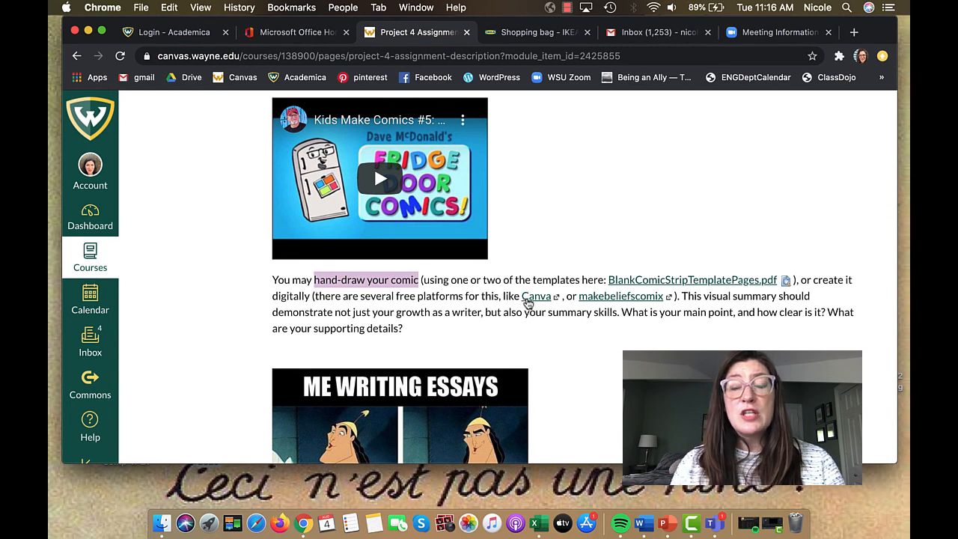
mouse_move(620, 295)
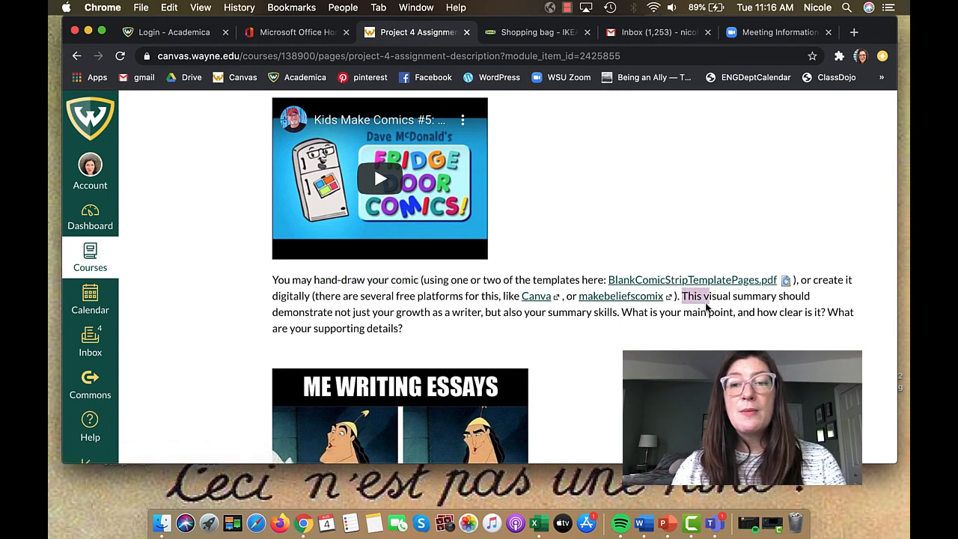
left_click_drag(683, 295, 478, 312)
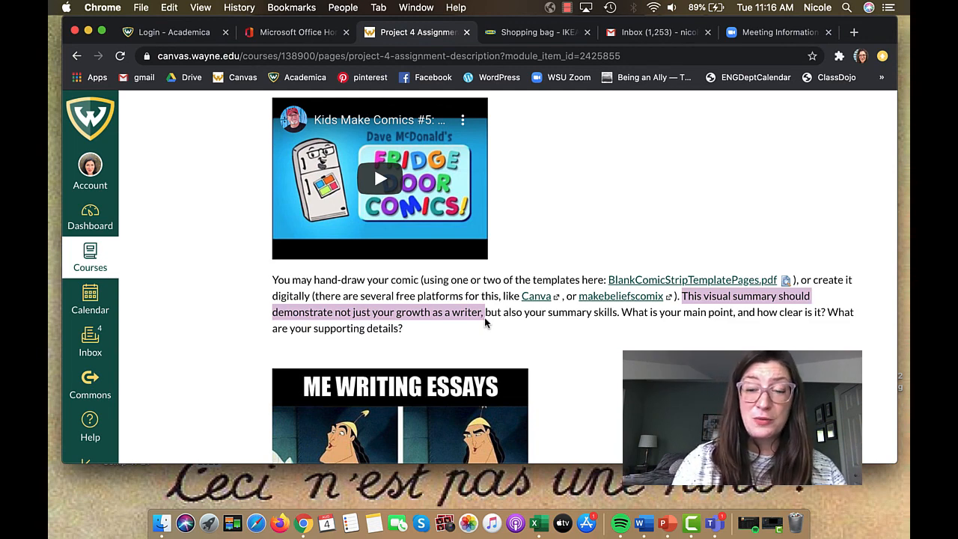
scroll("down", 3)
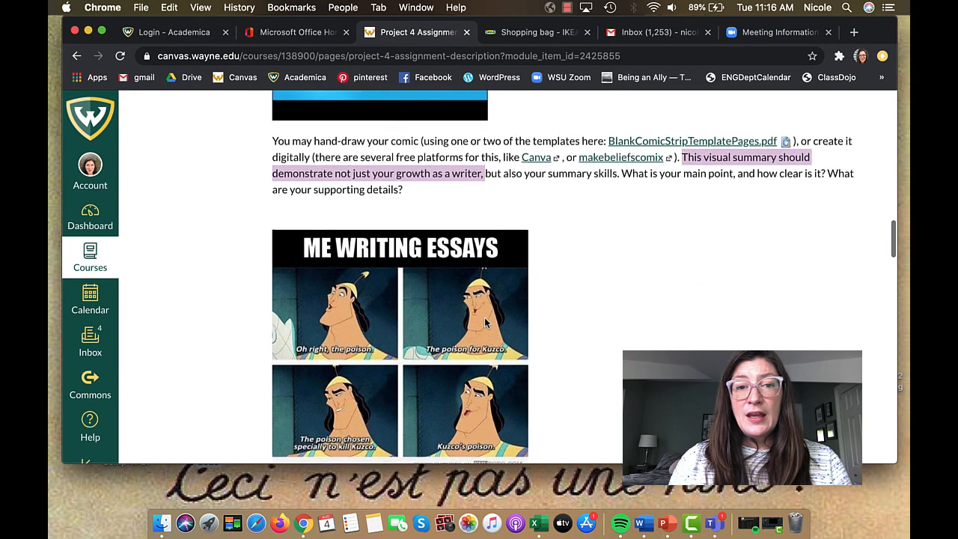
scroll("down", 3)
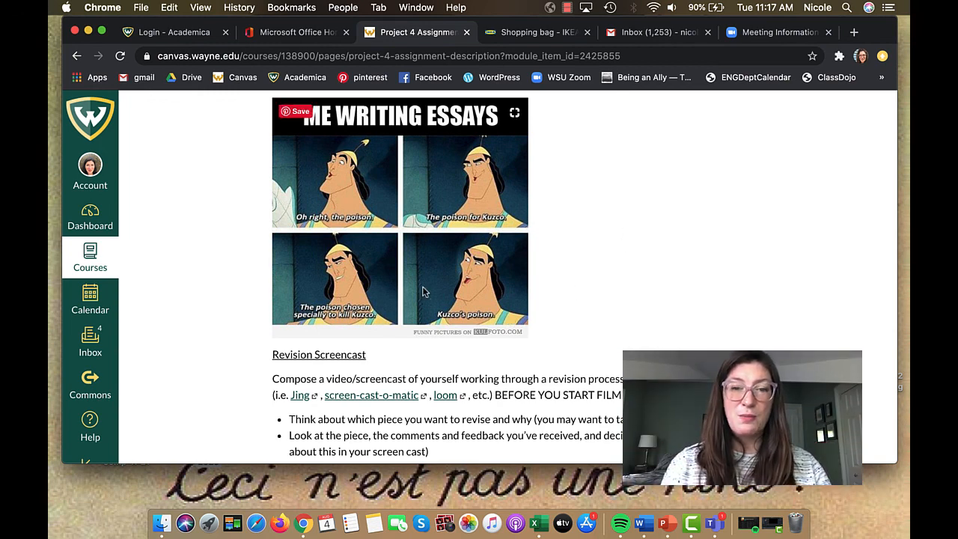
Scroll to 'WHILE YOU ARE FILMING' and highlight the Think-aloud bullet
scroll("down", 3)
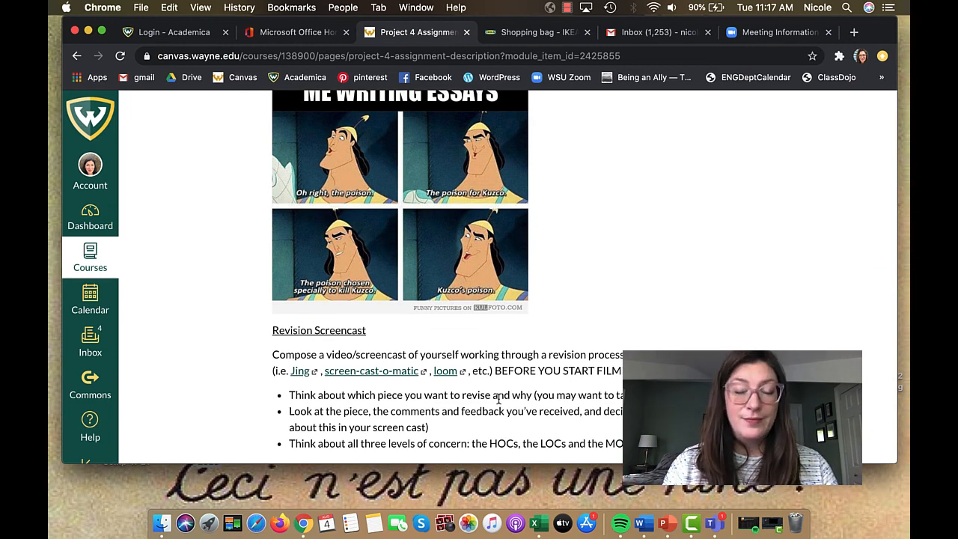
scroll("down", 3)
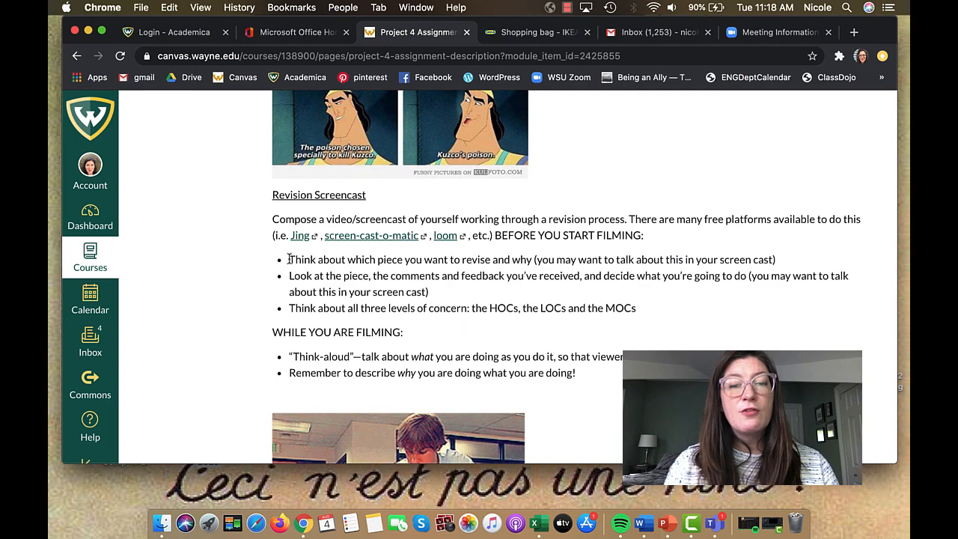
left_click_drag(289, 260, 767, 260)
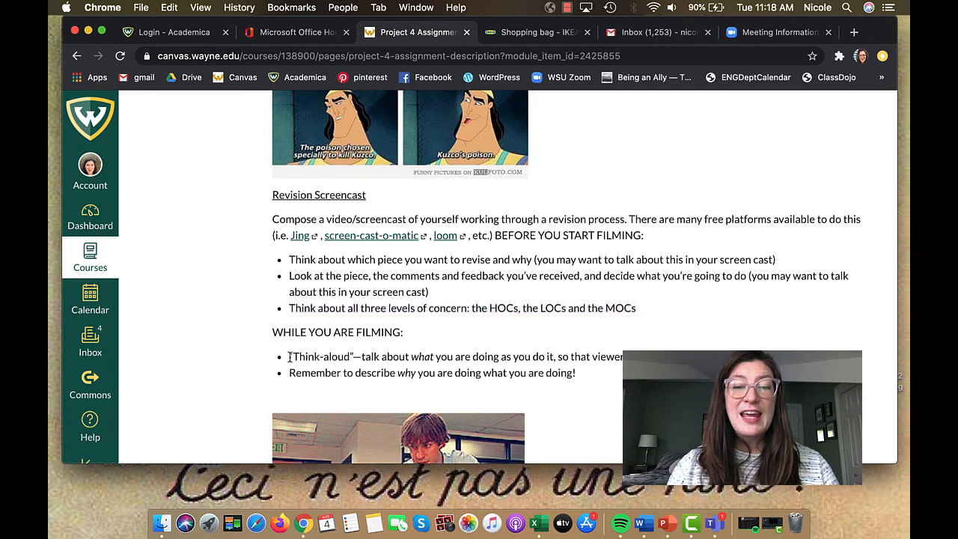
left_click_drag(288, 356, 561, 357)
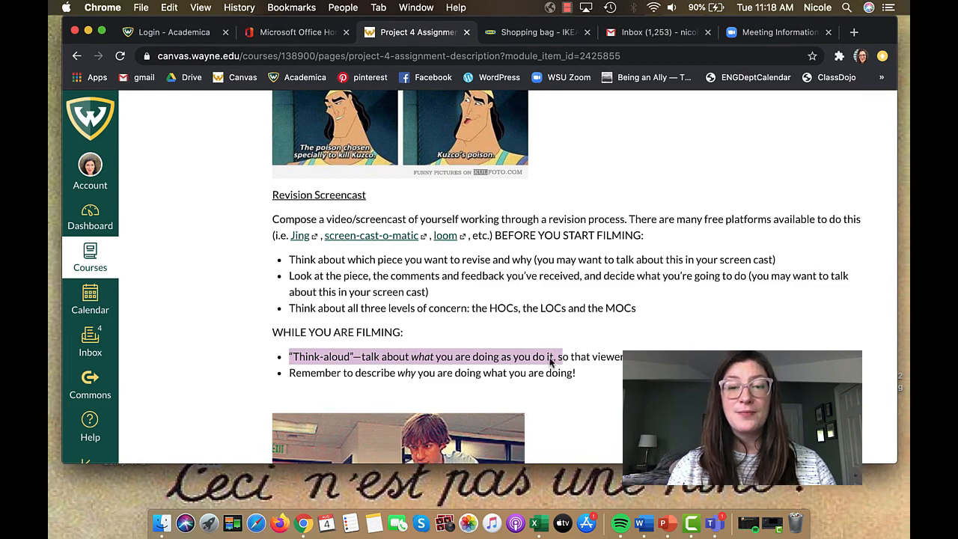
scroll("down", 3)
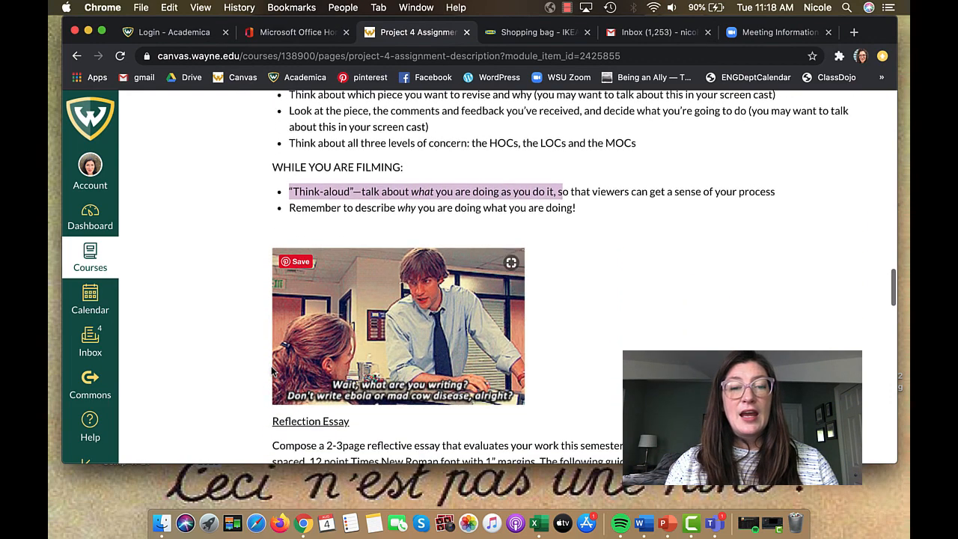
scroll("down", 3)
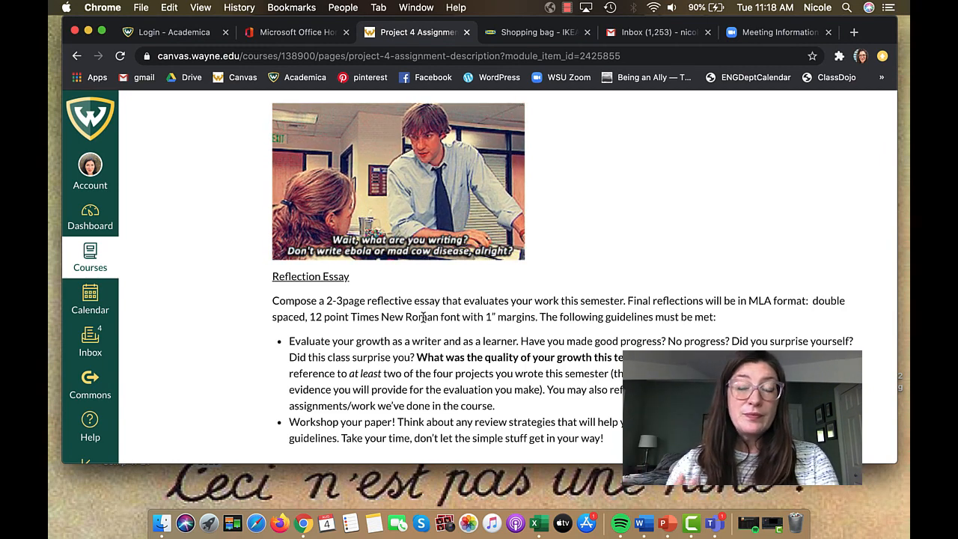
scroll("down", 3)
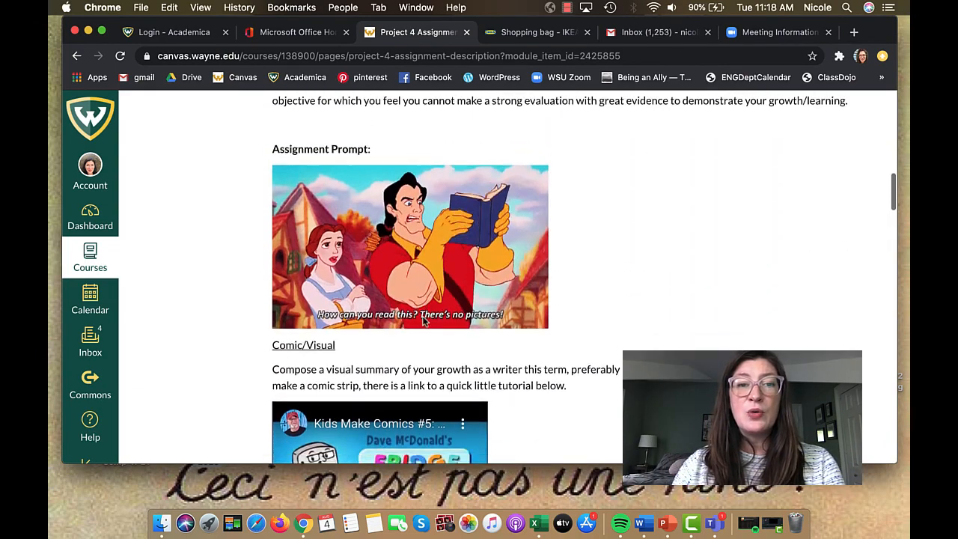
scroll("down", 3)
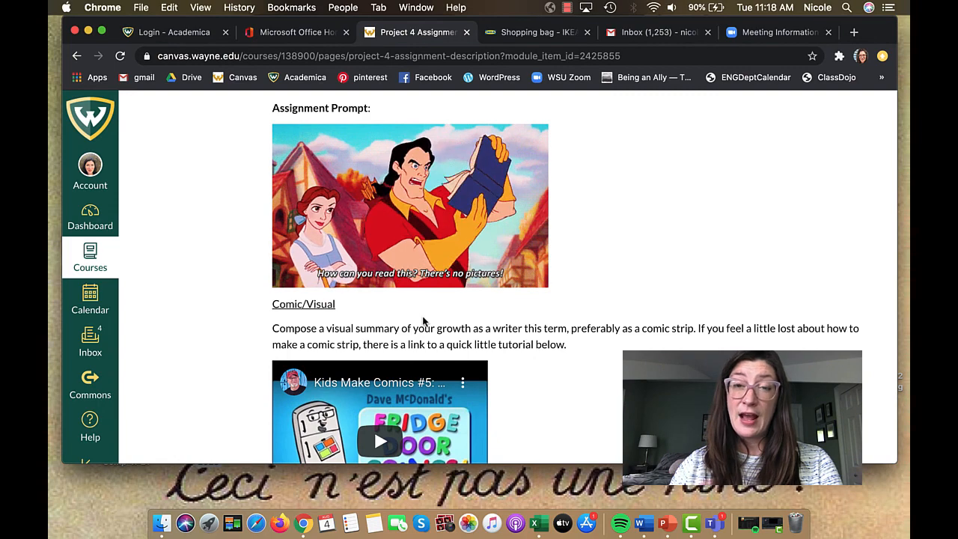
scroll("down", 3)
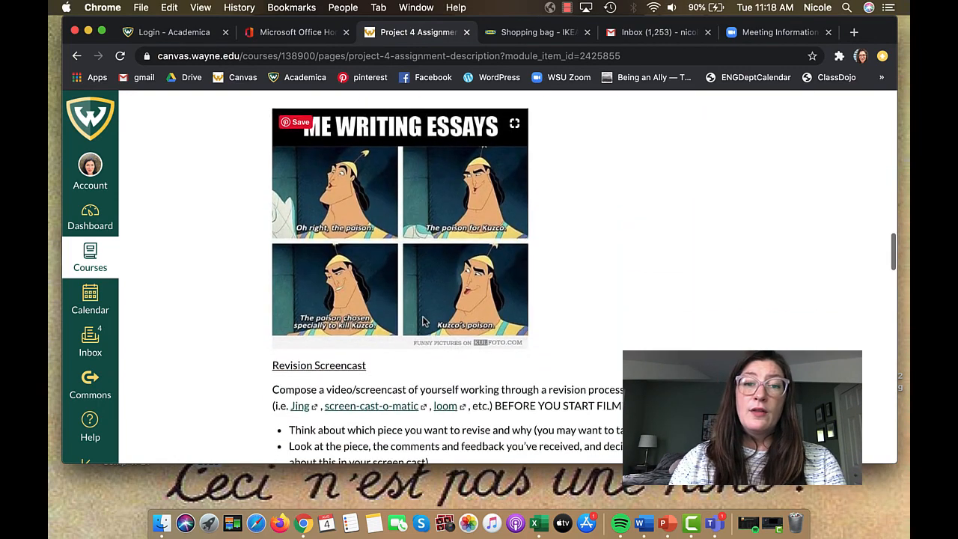
scroll("down", 3)
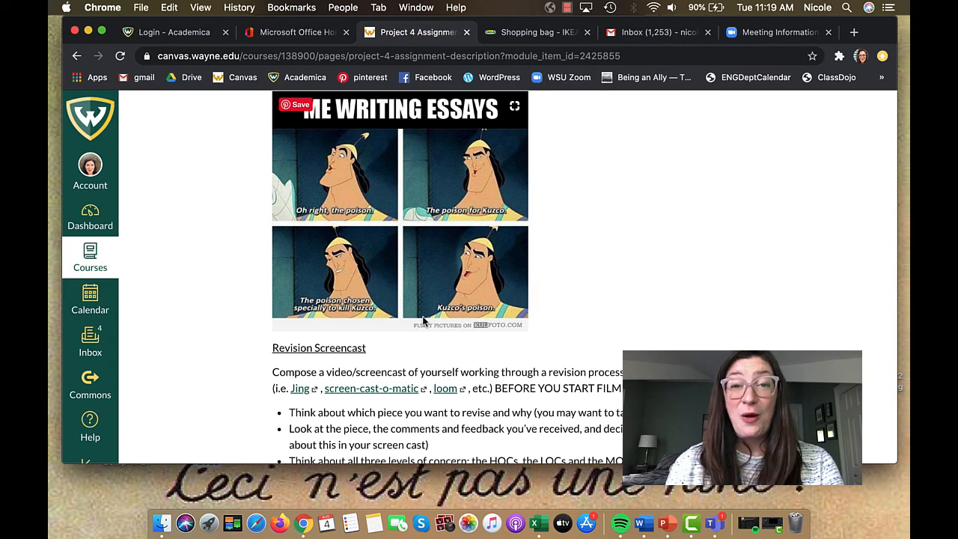
scroll("down", 3)
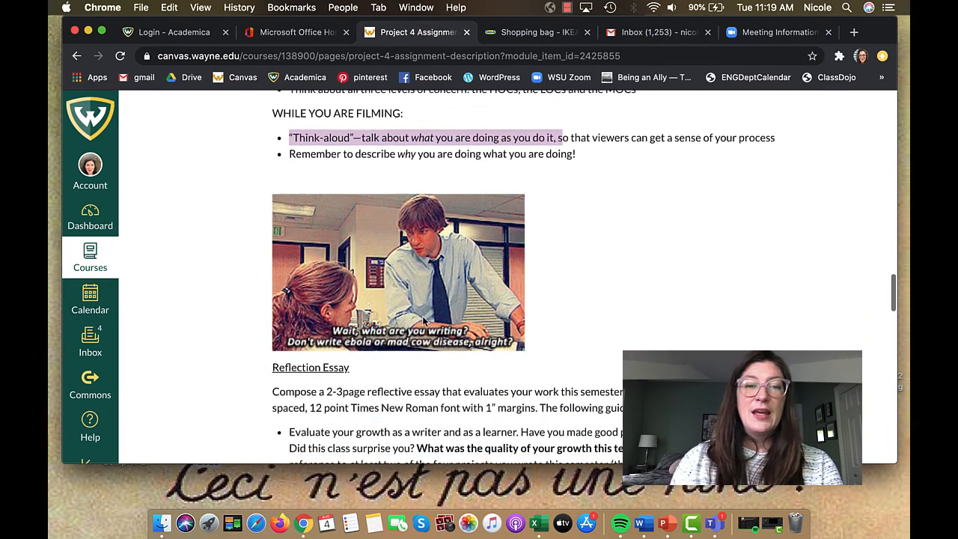
scroll("down", 3)
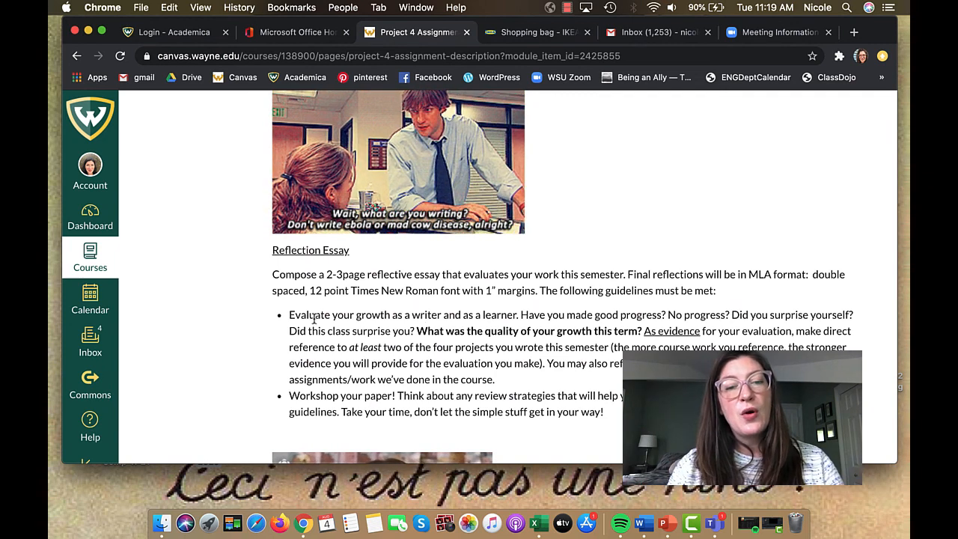
left_click_drag(289, 314, 498, 314)
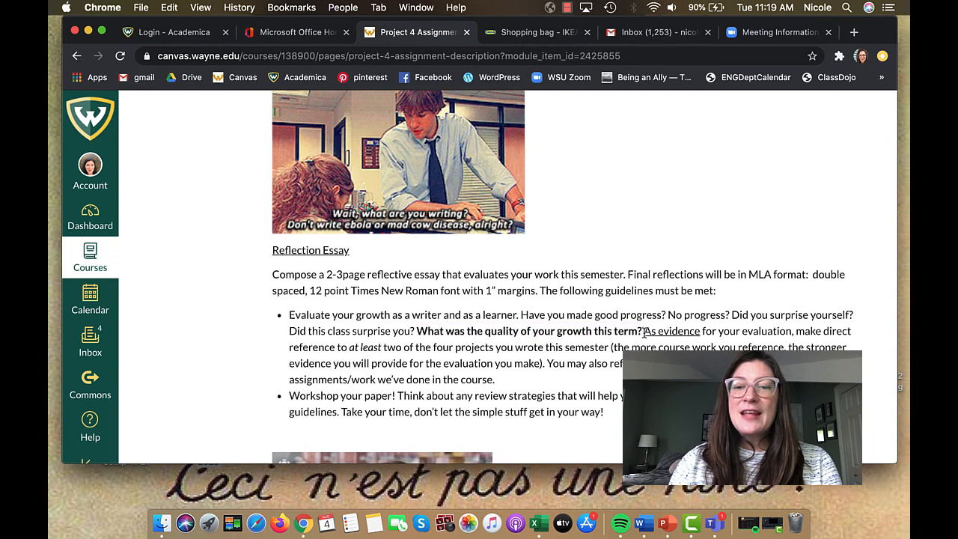
left_click_drag(644, 331, 793, 331)
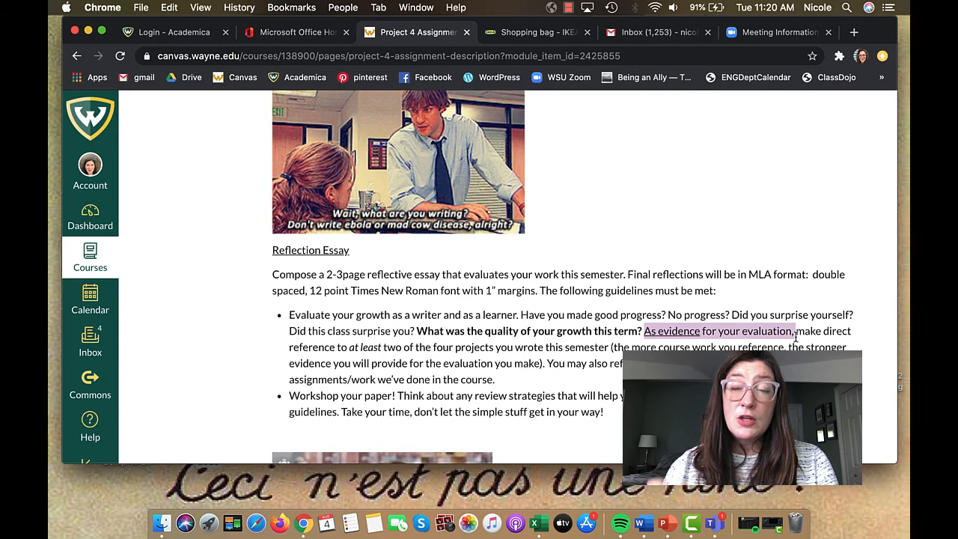
scroll("down", 3)
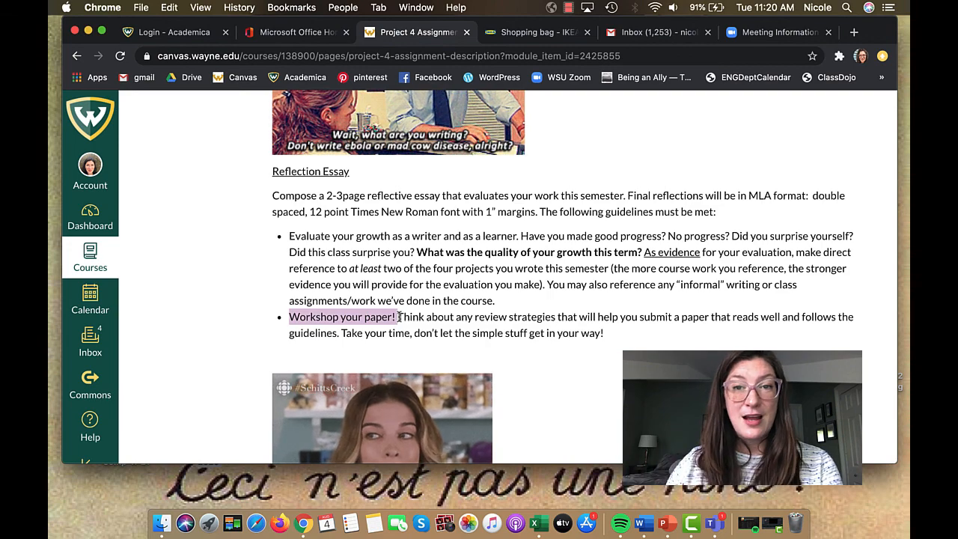
scroll("down", 3)
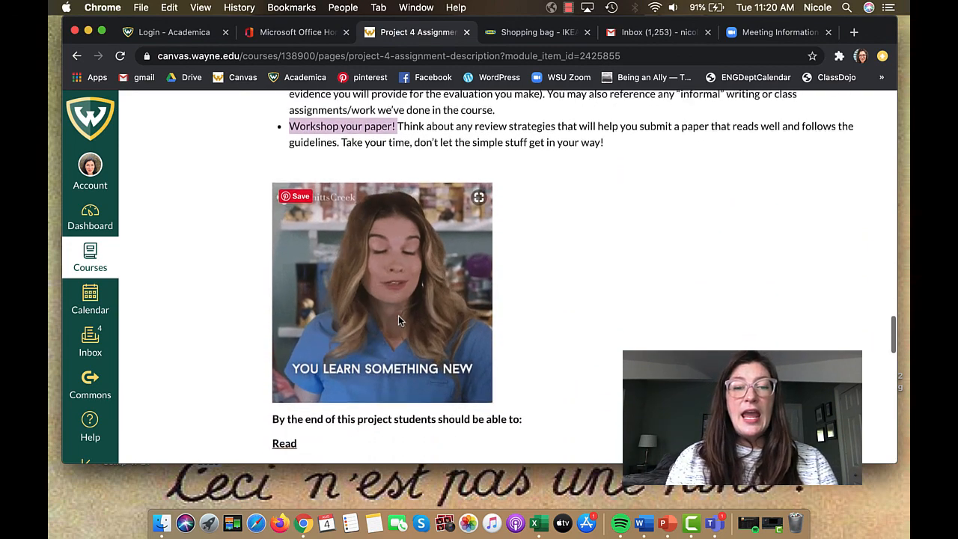
scroll("down", 3)
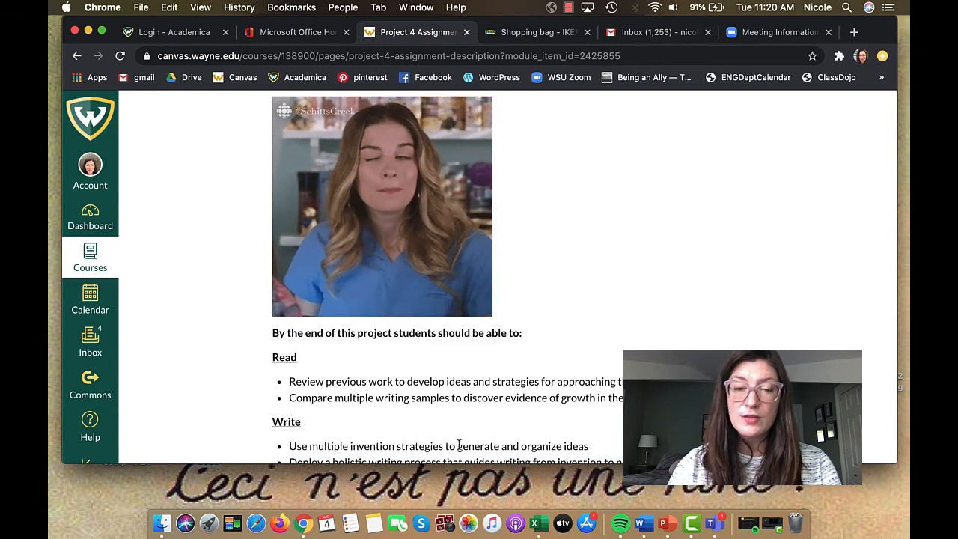
scroll("down", 3)
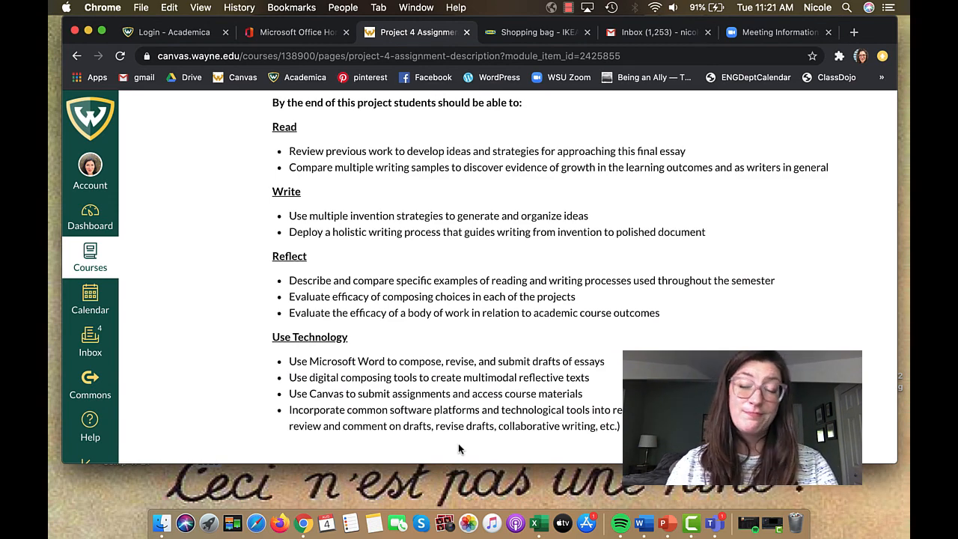
scroll("down", 3)
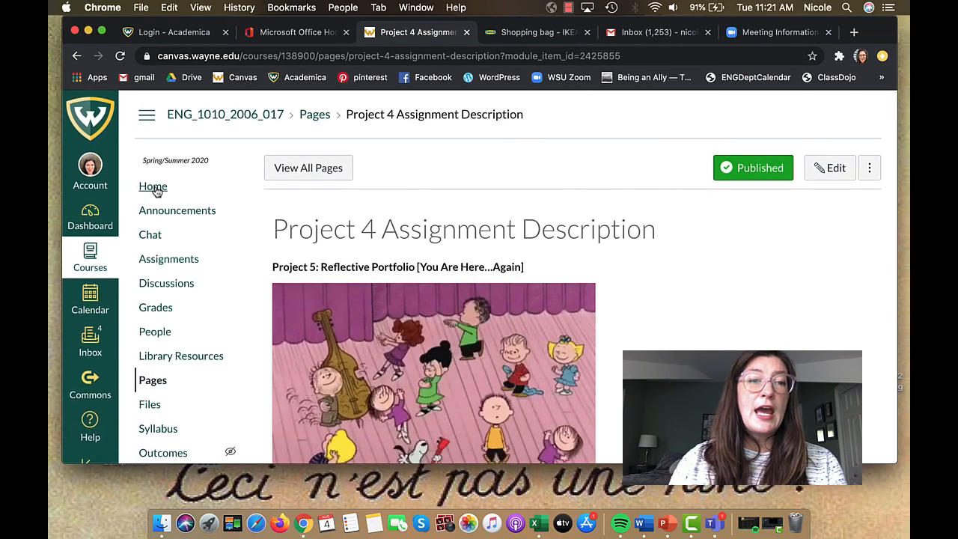
Go to the course Home and scroll to the Project 4 - Final Portfolio module
left_click(152, 186)
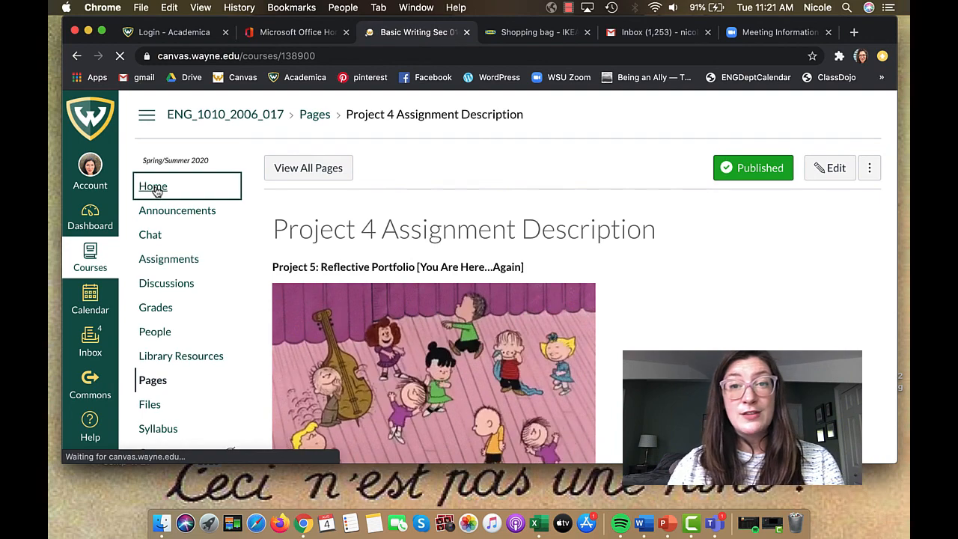
left_click(153, 186)
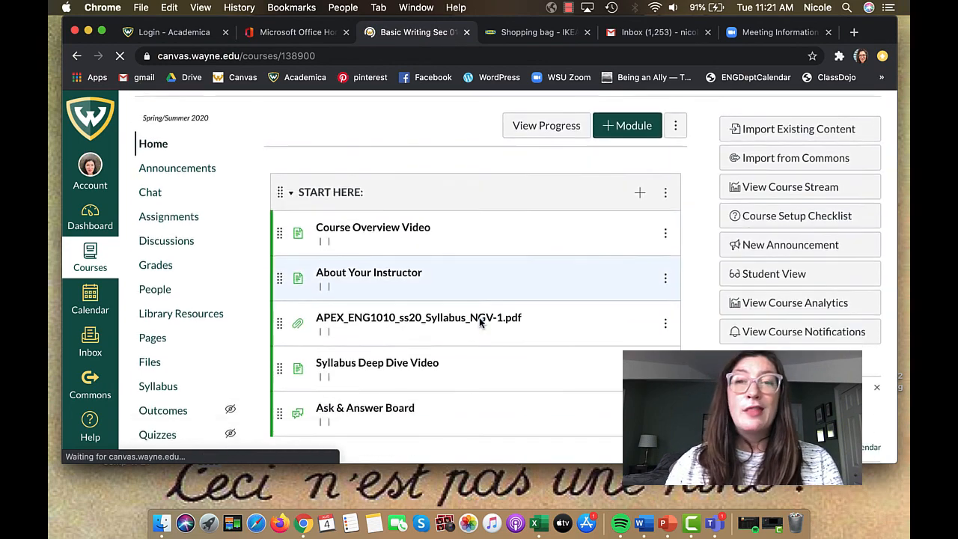
scroll("down", 3)
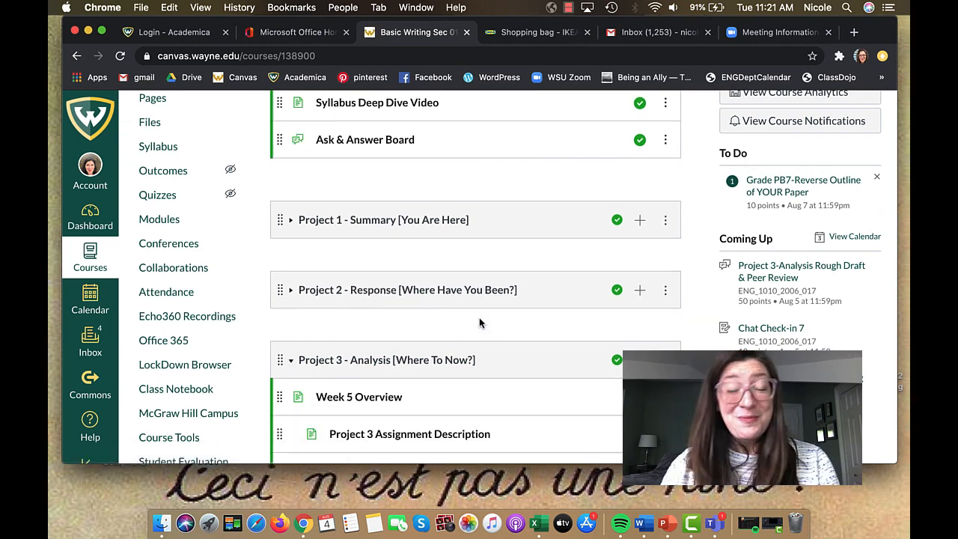
scroll("down", 3)
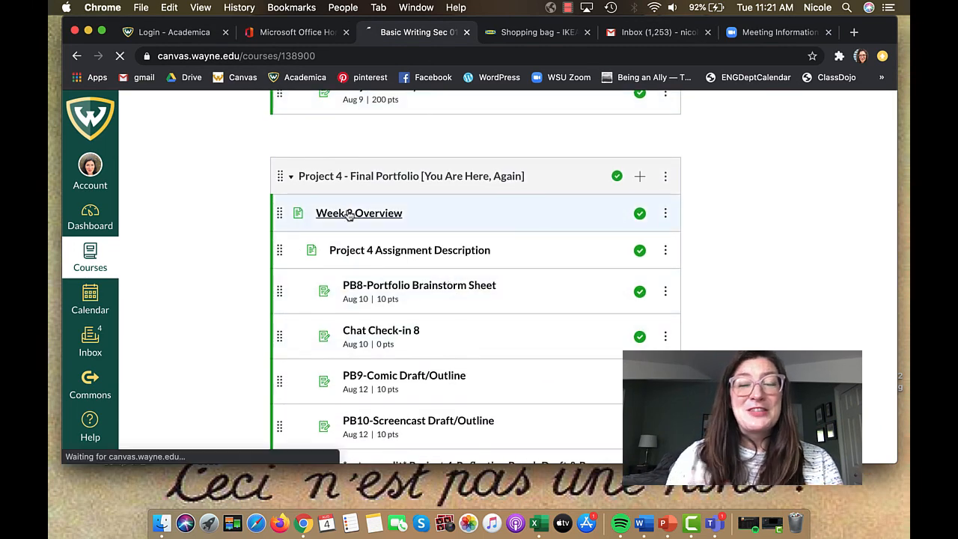
Open Week 8 Overview and highlight 'Week 8 Instructor Video' in the schedule table
left_click(359, 213)
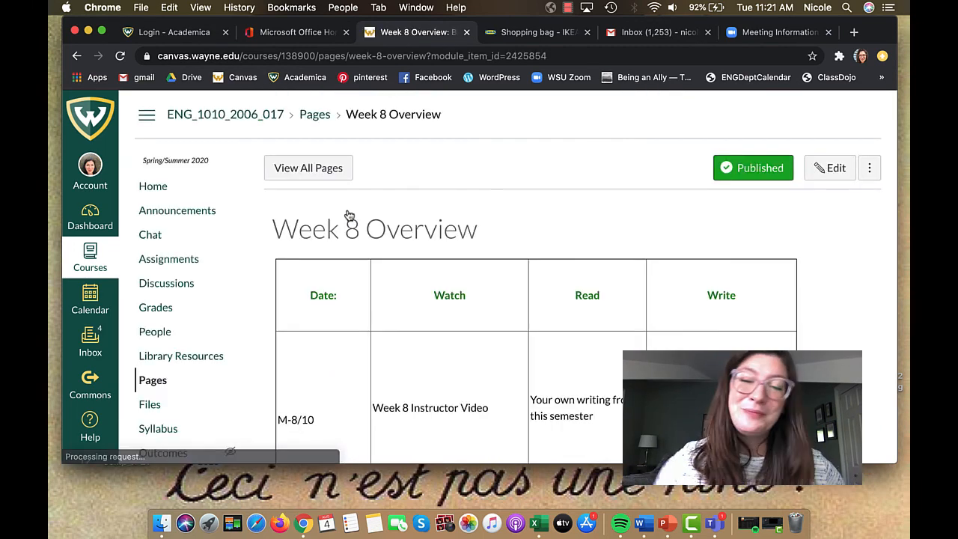
scroll("down", 3)
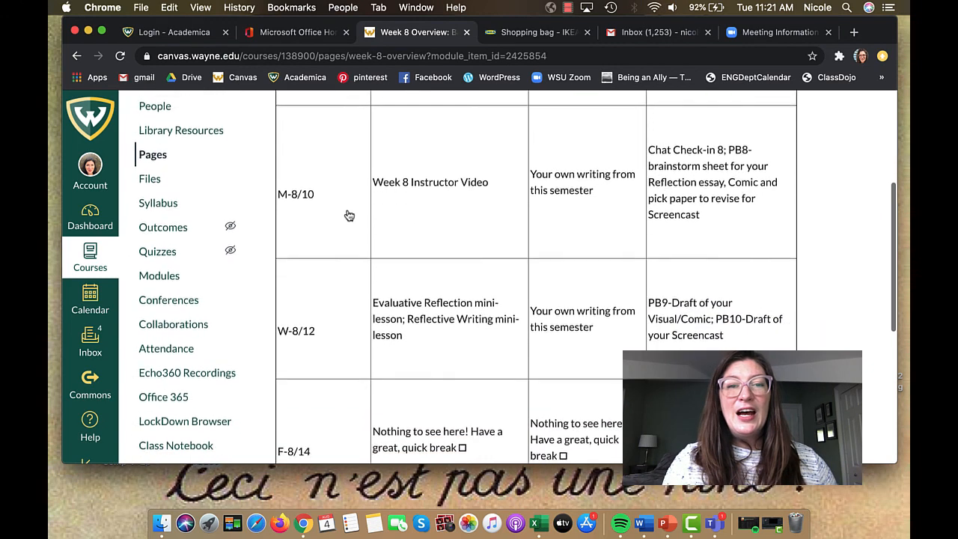
scroll("down", 3)
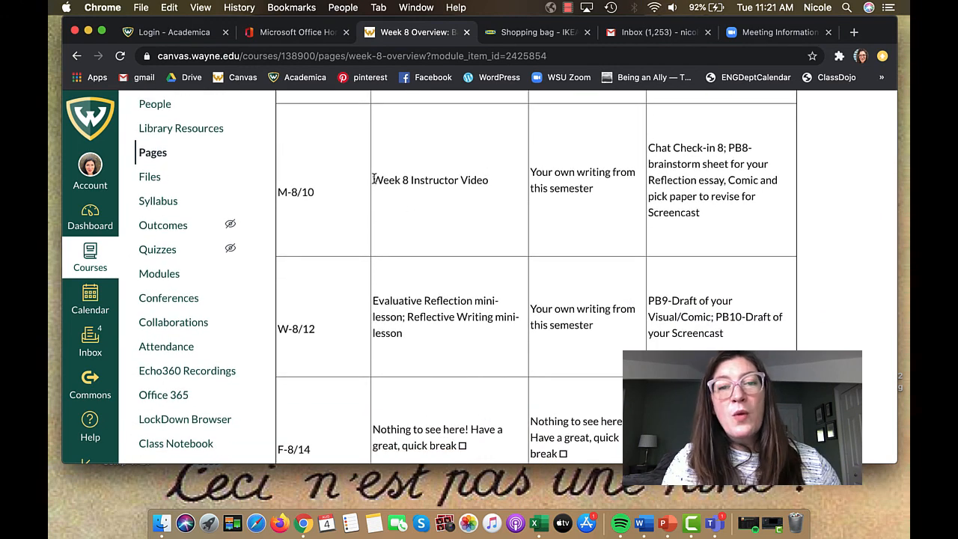
left_click_drag(372, 180, 487, 180)
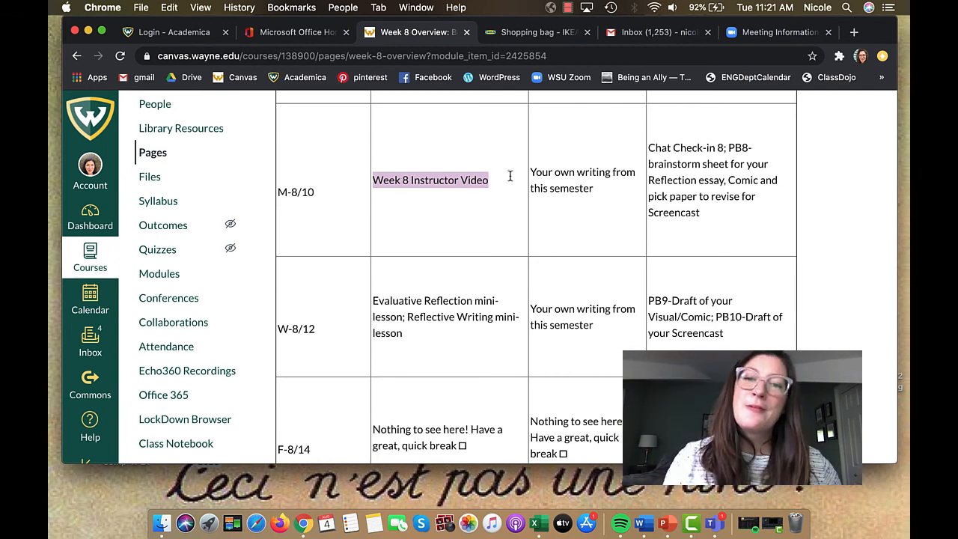
scroll("down", 3)
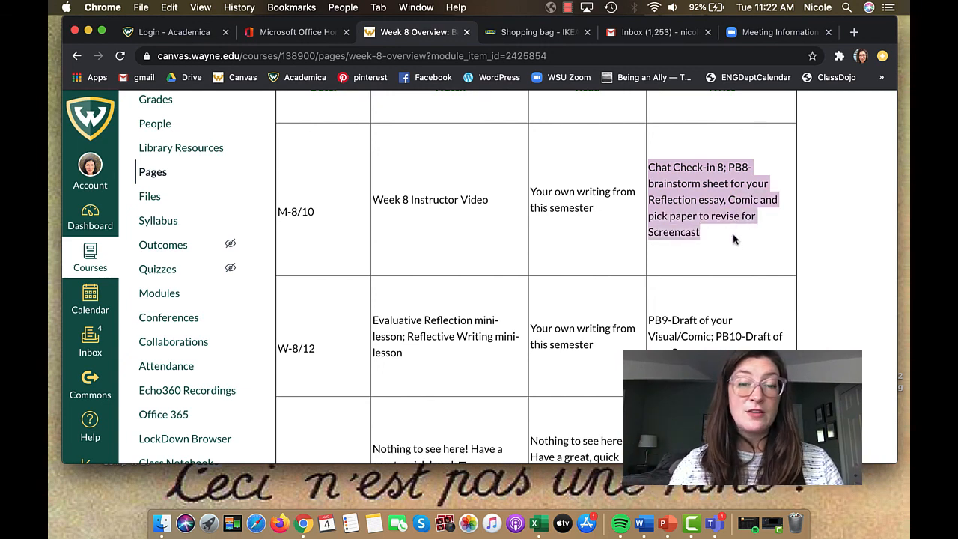
scroll("down", 3)
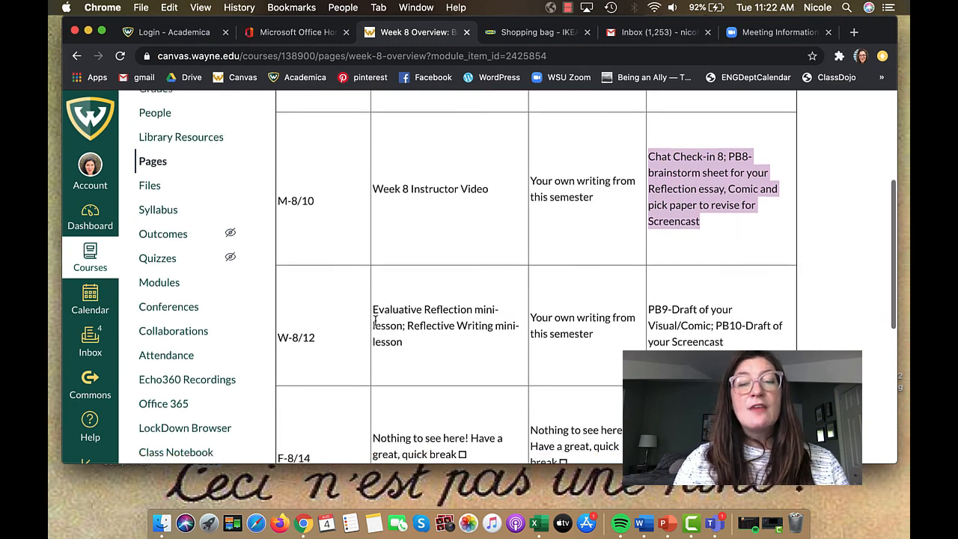
scroll("down", 3)
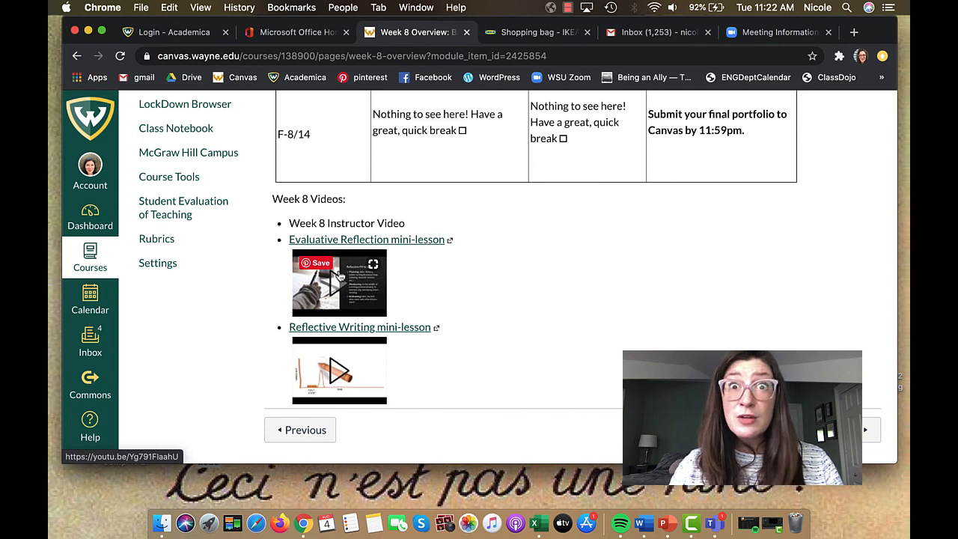
mouse_move(325, 426)
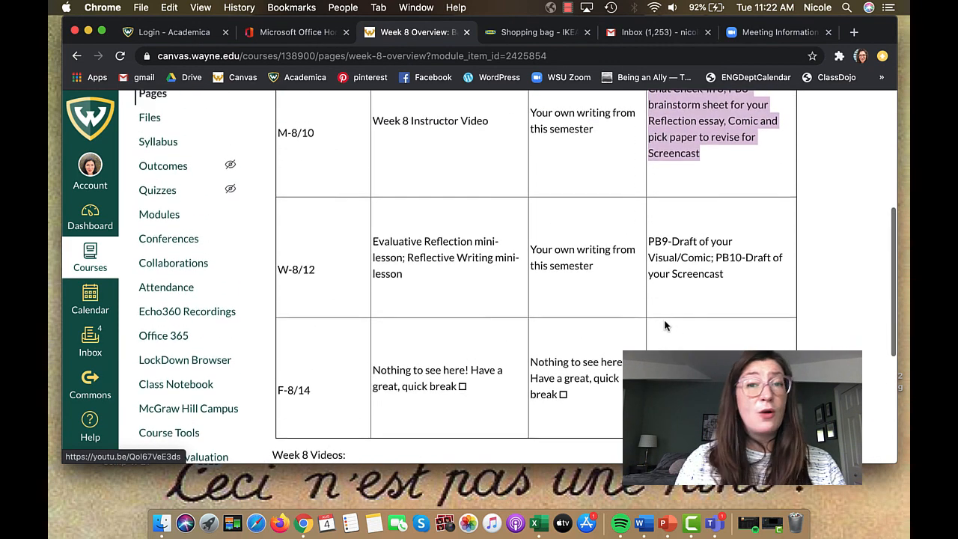
scroll("down", 3)
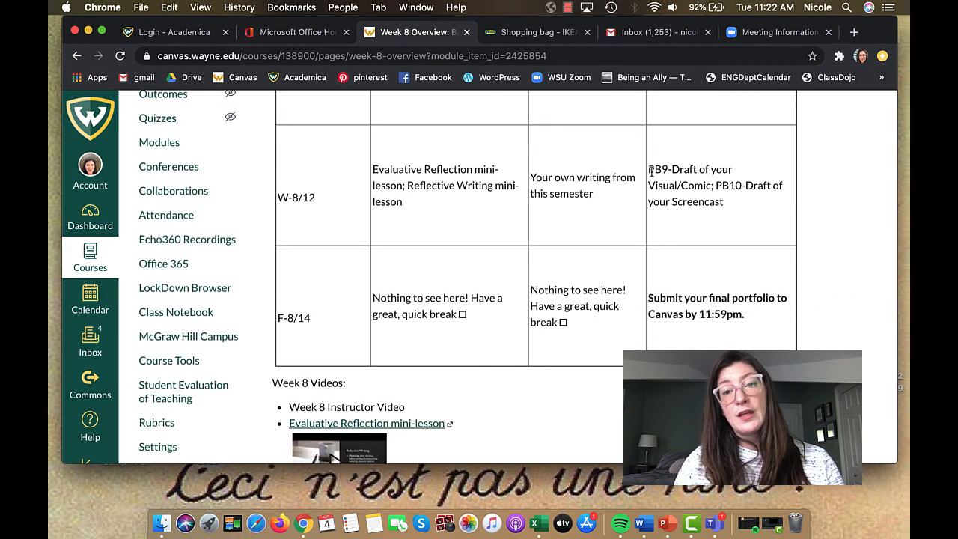
left_click_drag(647, 169, 723, 202)
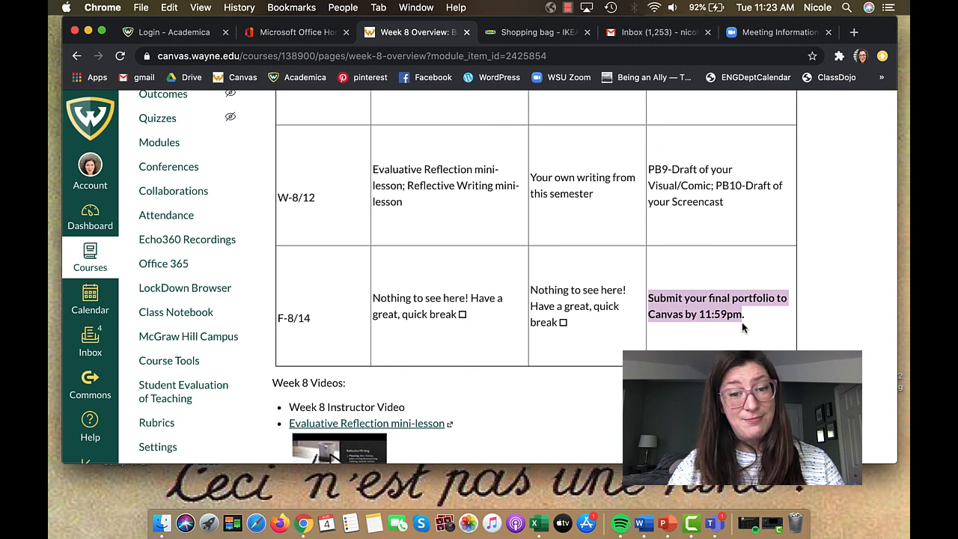
mouse_move(591, 347)
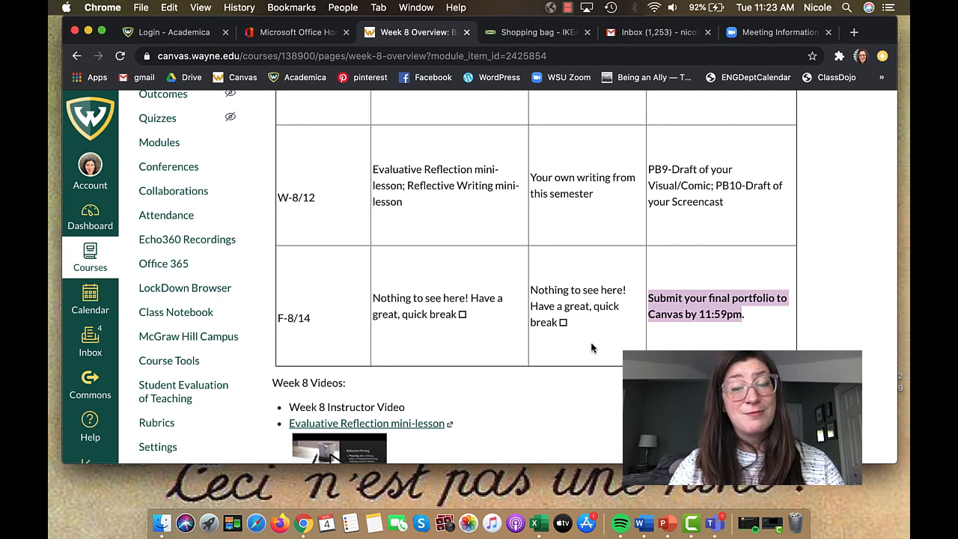